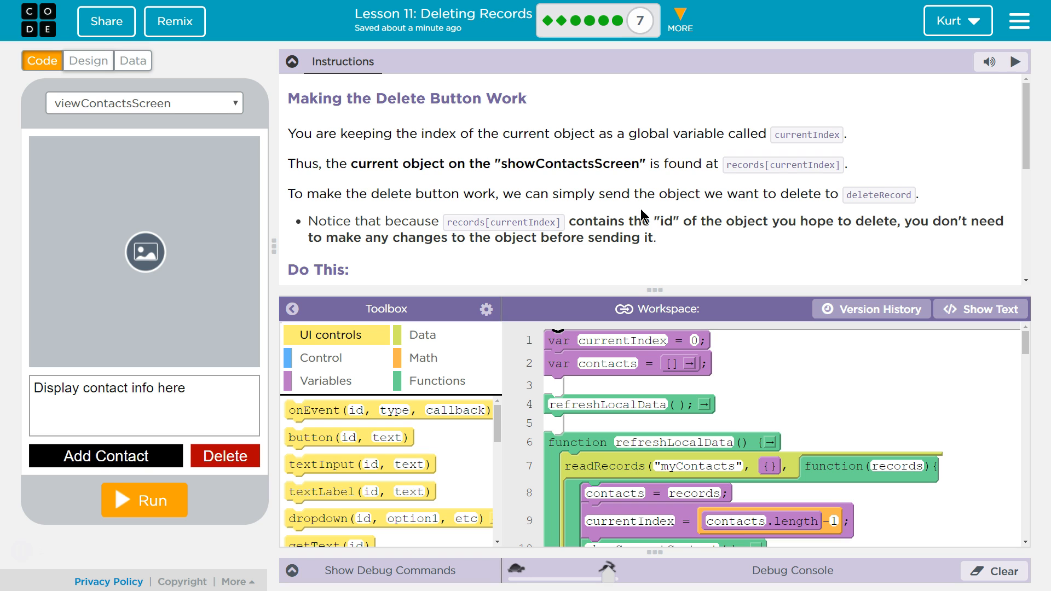
Step: Run the contacts app to test it, then stop it
click(143, 500)
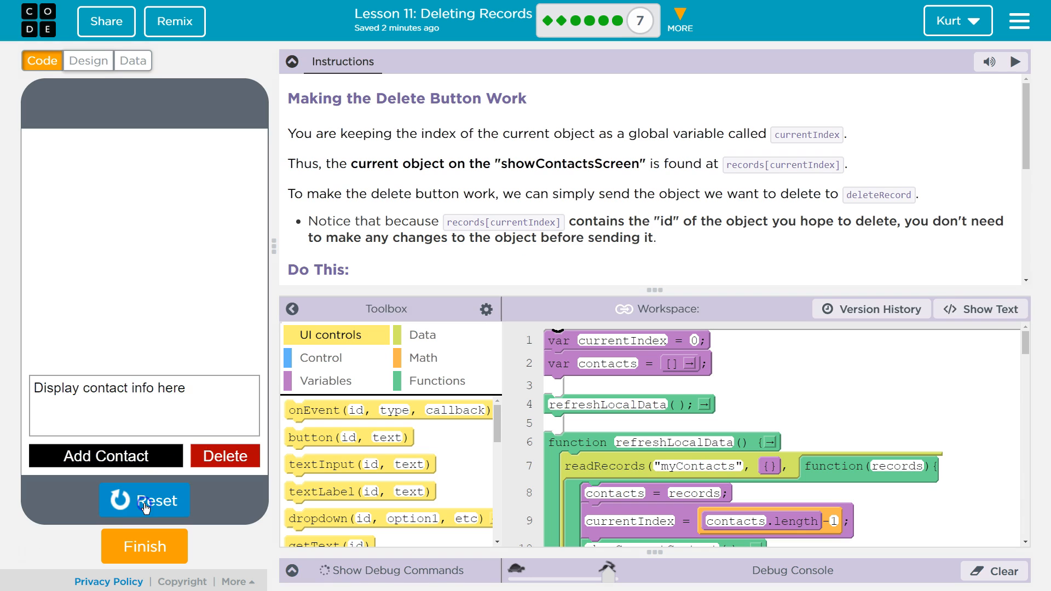
click(144, 500)
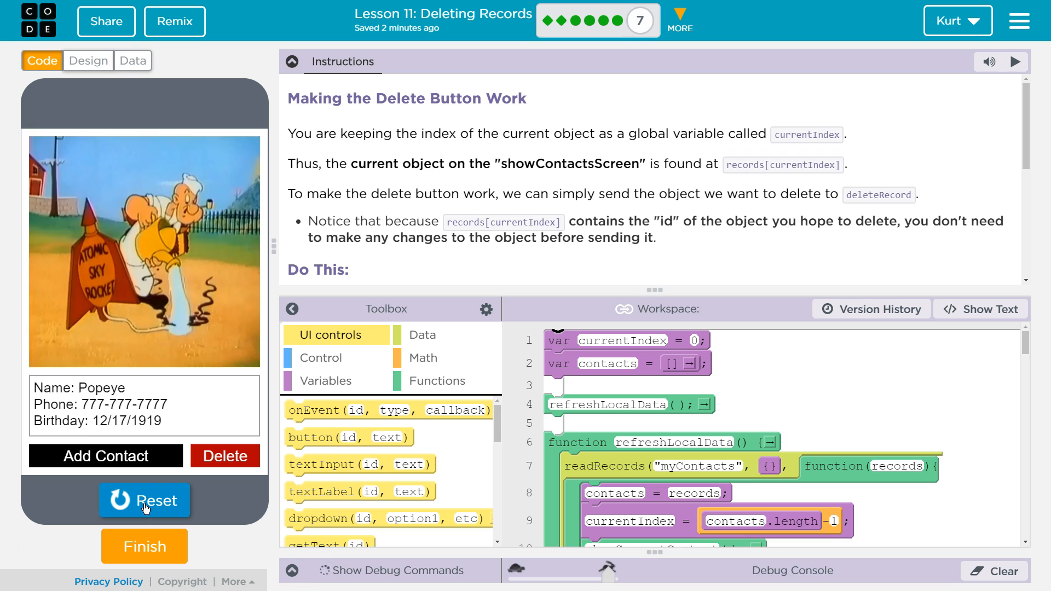
click(144, 500)
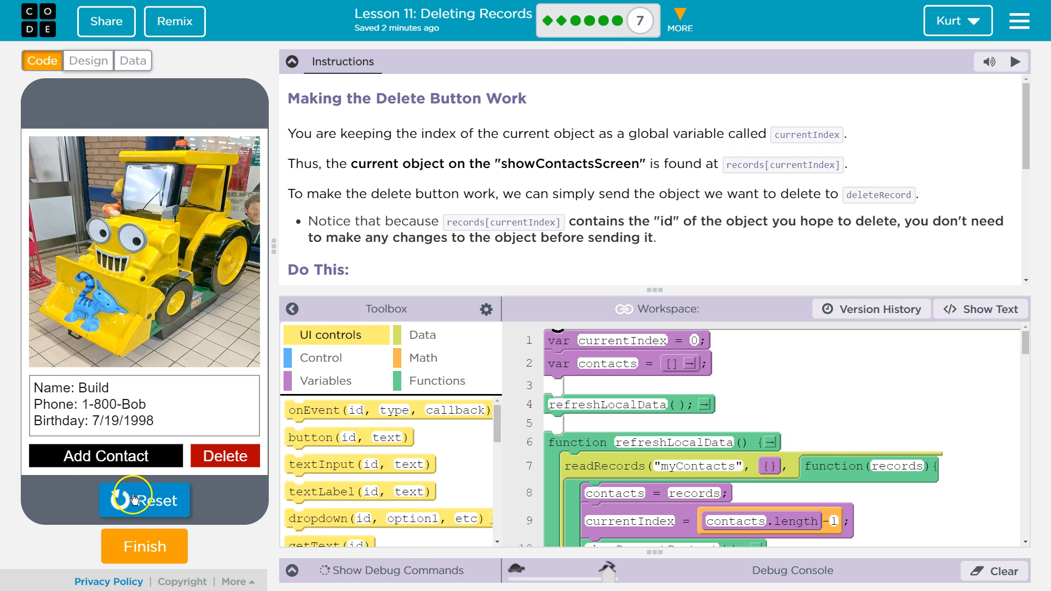
click(144, 500)
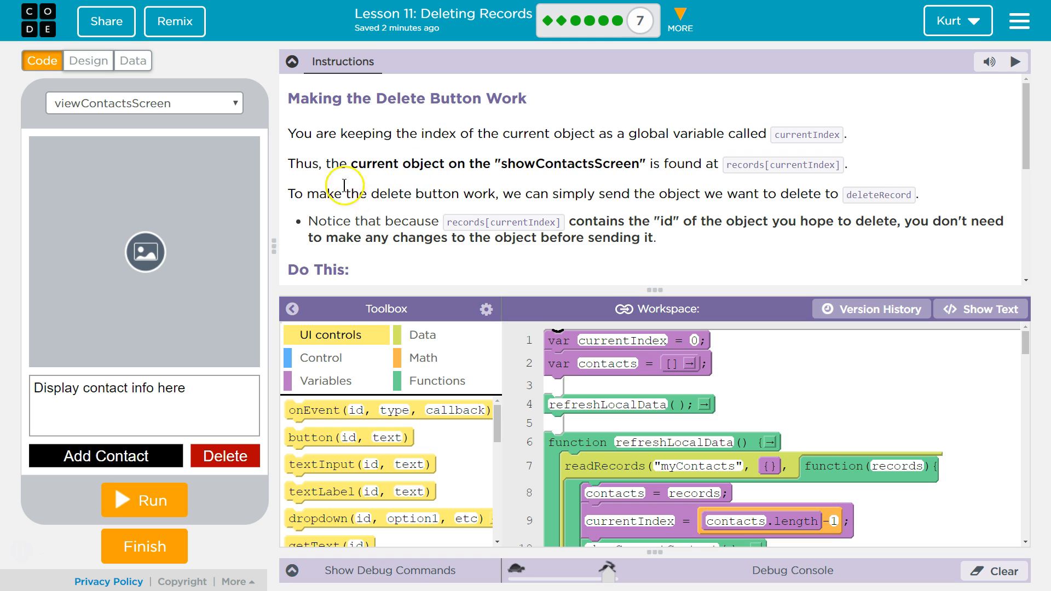
mouse_move(380, 181)
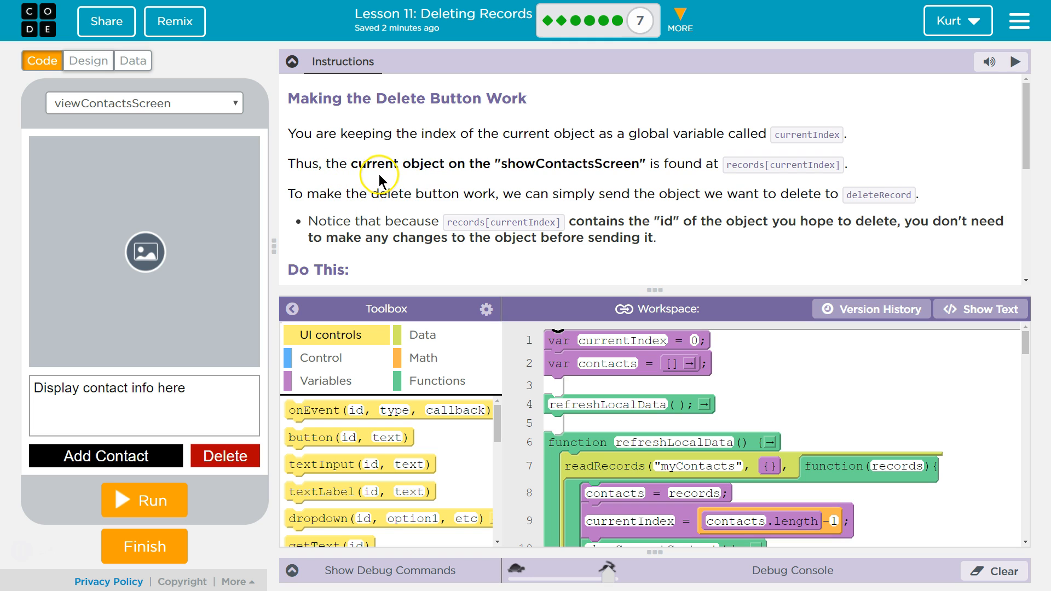
mouse_move(579, 170)
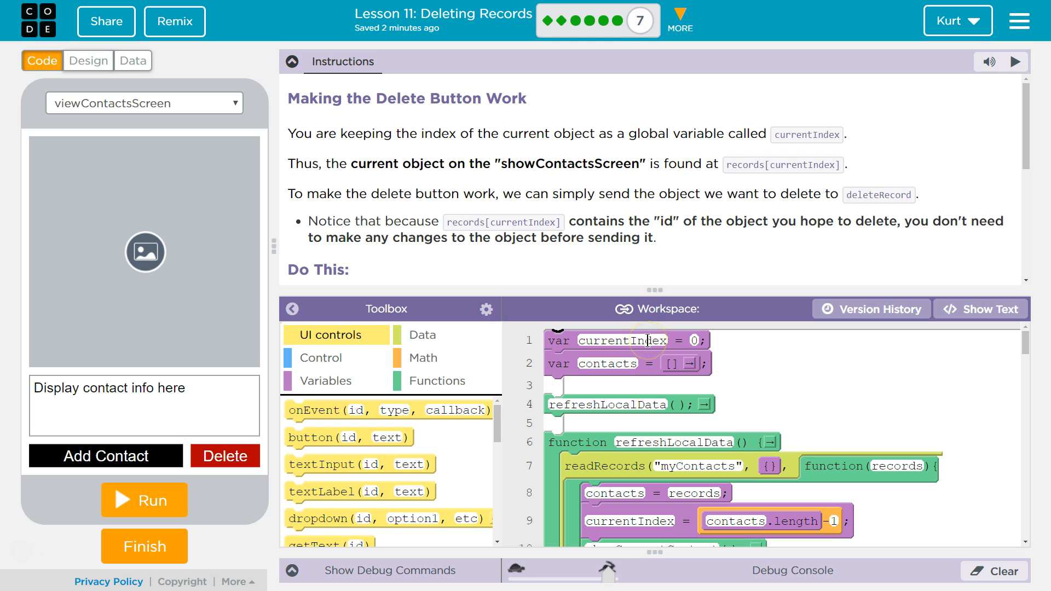
mouse_move(756, 170)
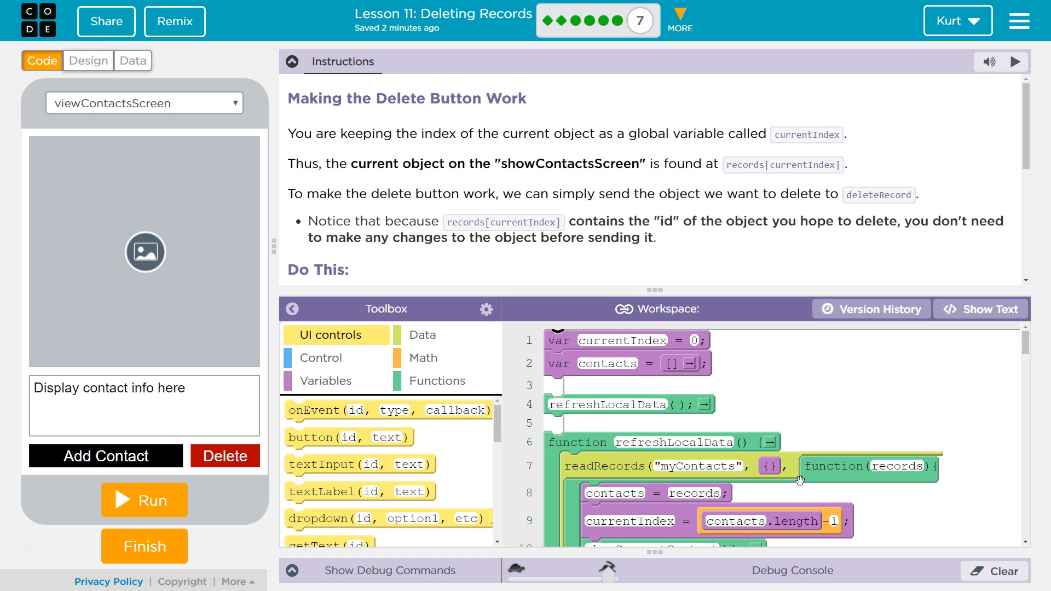
mouse_move(714, 472)
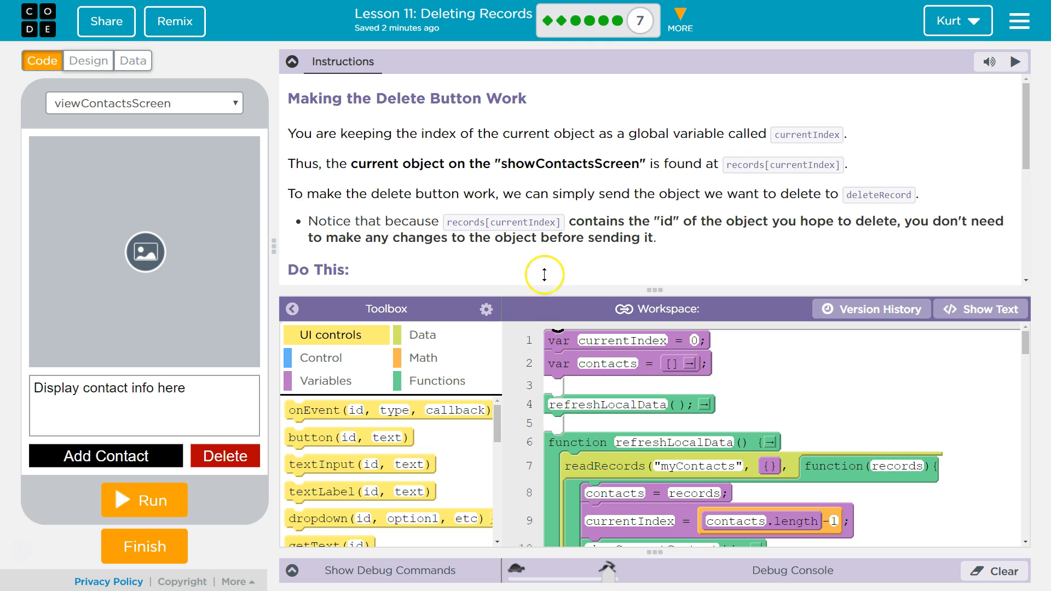
mouse_move(657, 297)
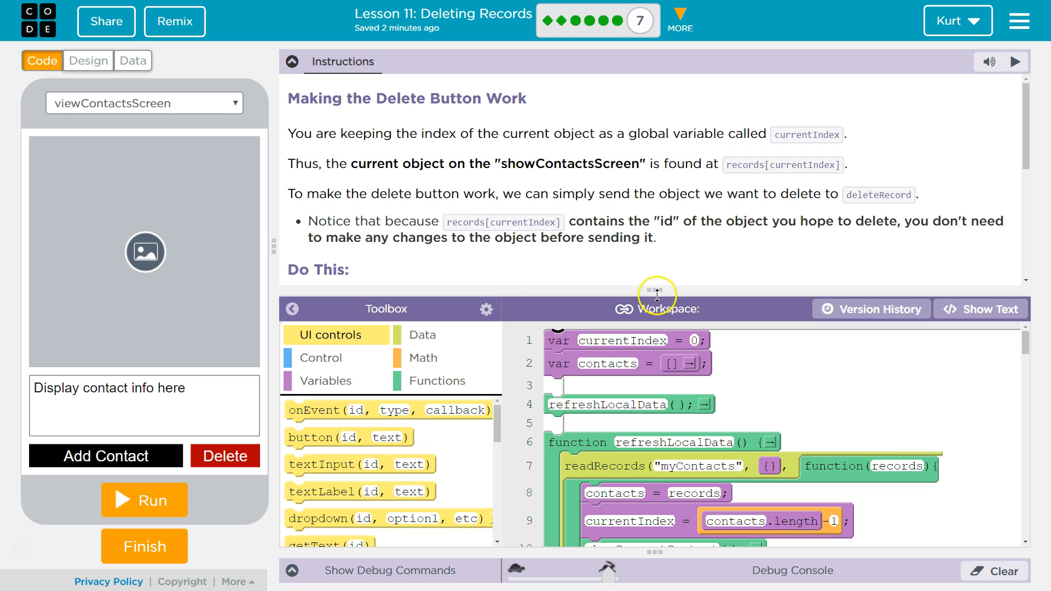
mouse_move(469, 272)
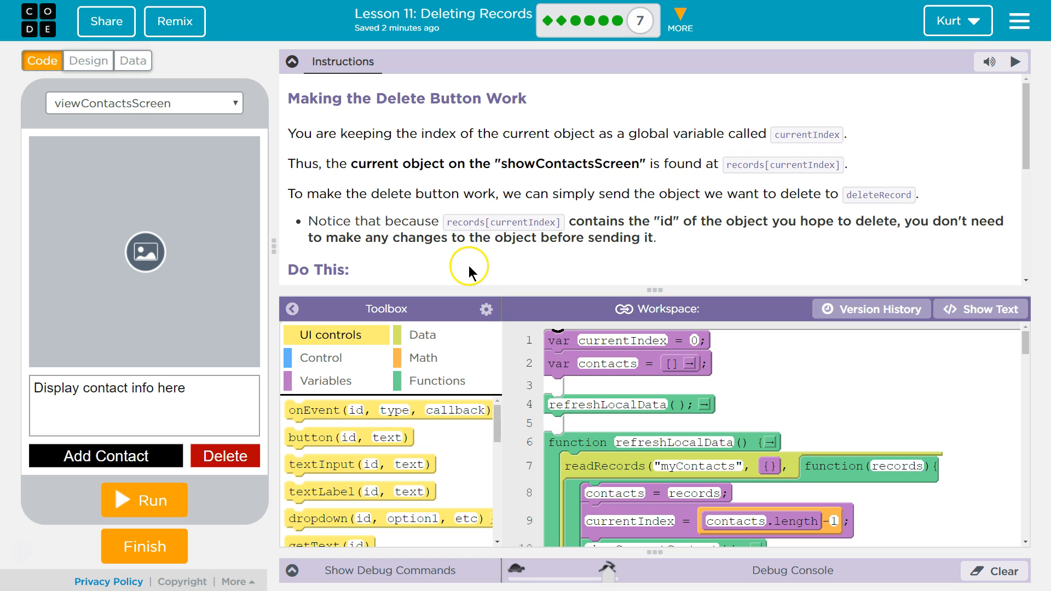
mouse_move(659, 259)
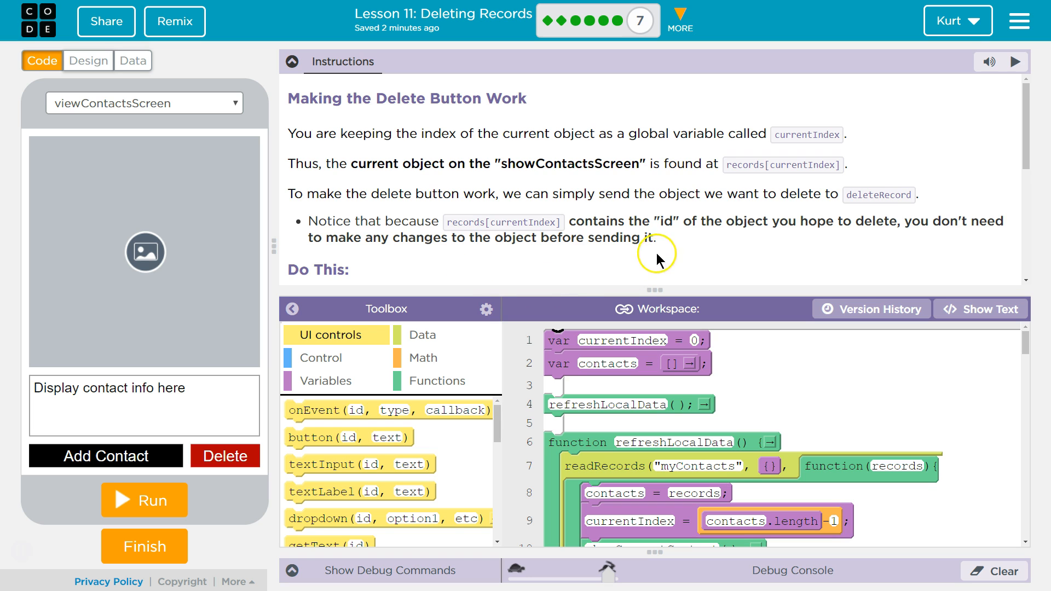
mouse_move(902, 243)
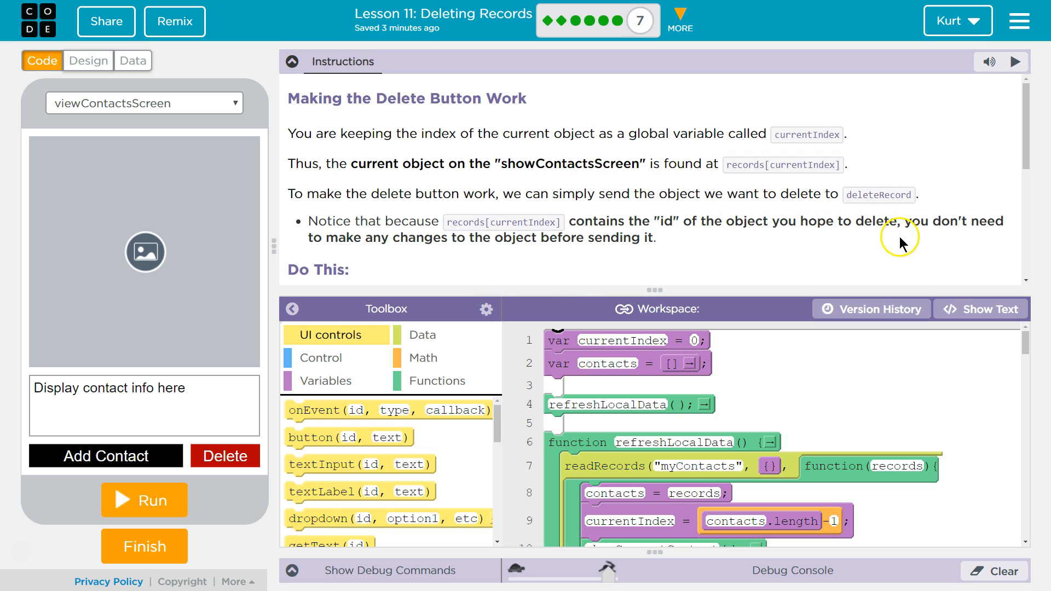
mouse_move(944, 215)
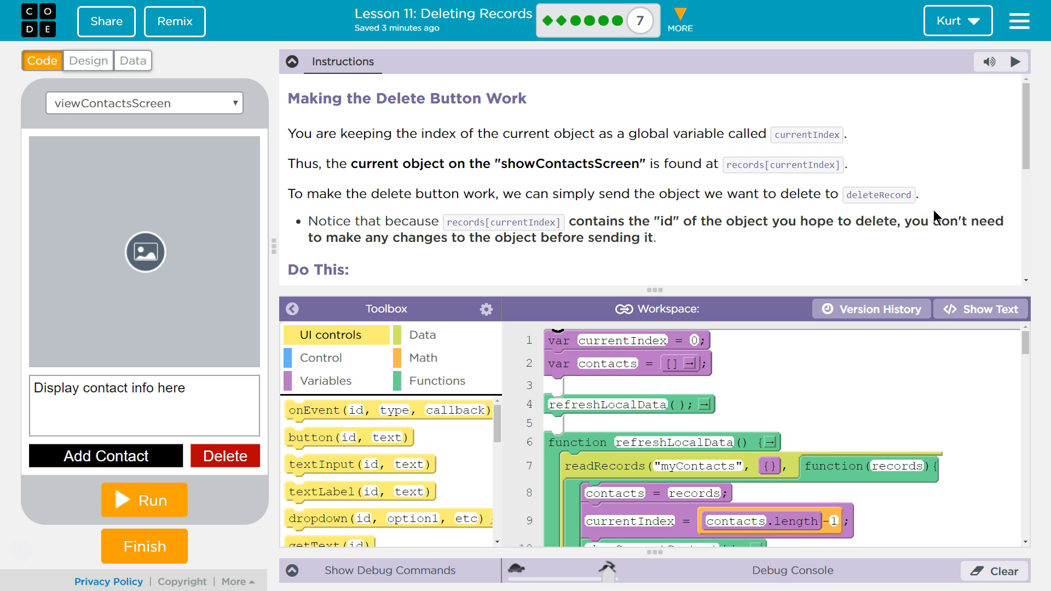
mouse_move(885, 195)
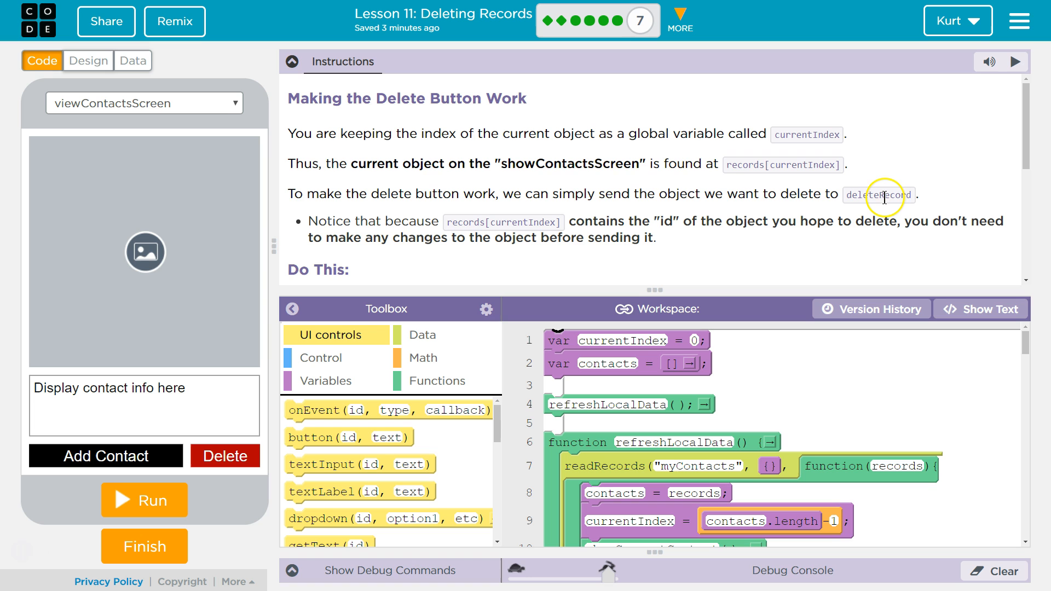
mouse_move(867, 217)
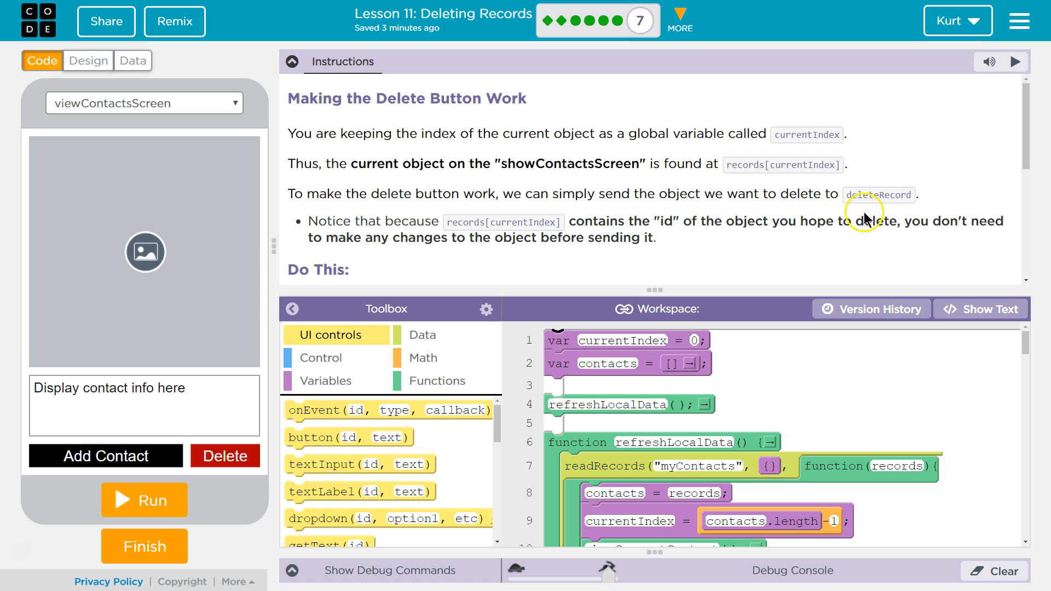
Step: Scroll the Instructions panel to the 'Do This' steps and example code image
scroll(down, 3)
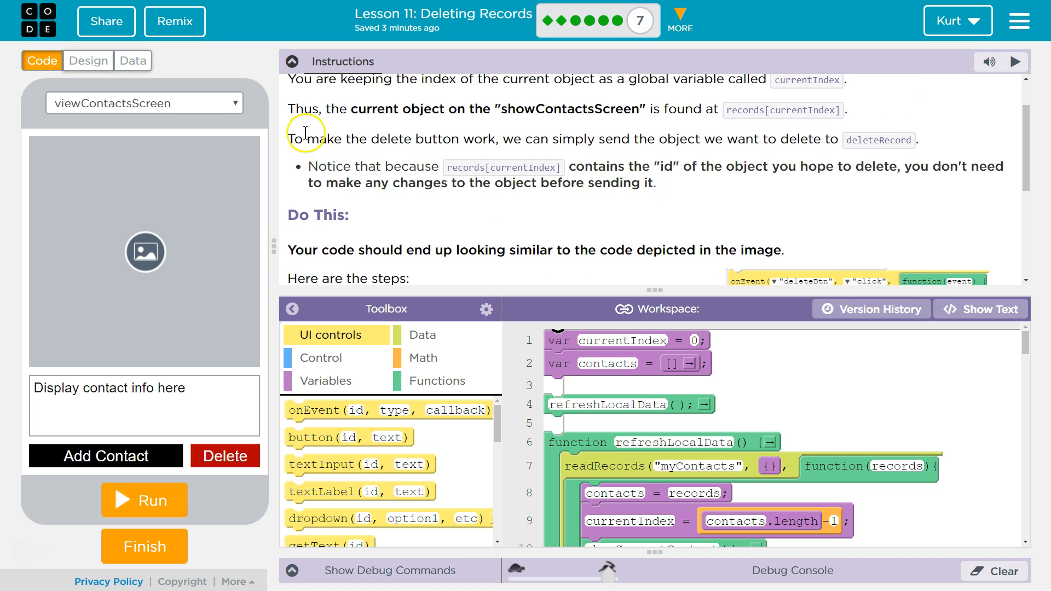
mouse_move(875, 153)
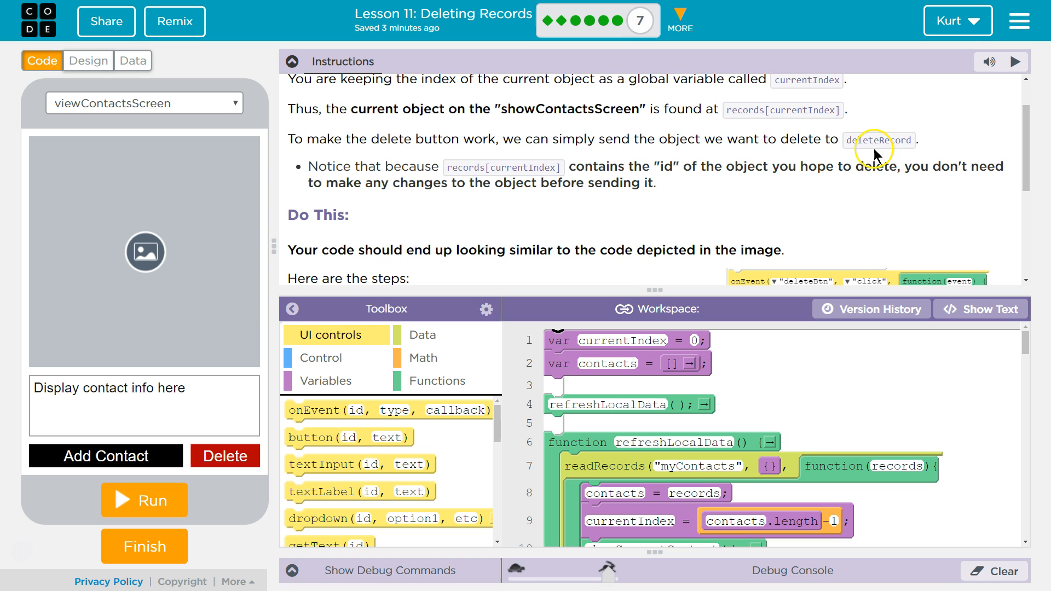
scroll(down, 3)
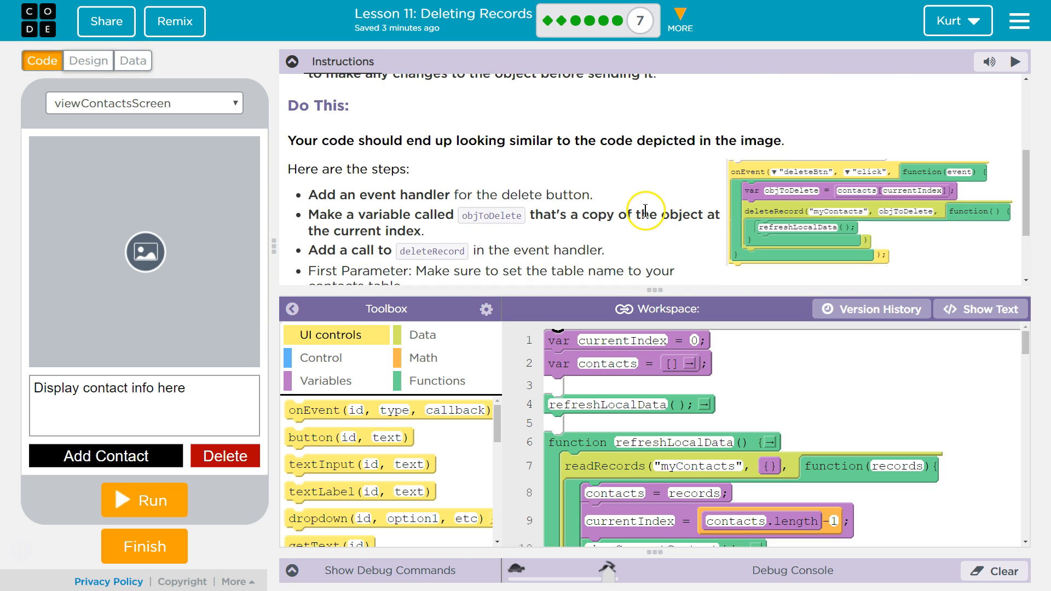
mouse_move(833, 164)
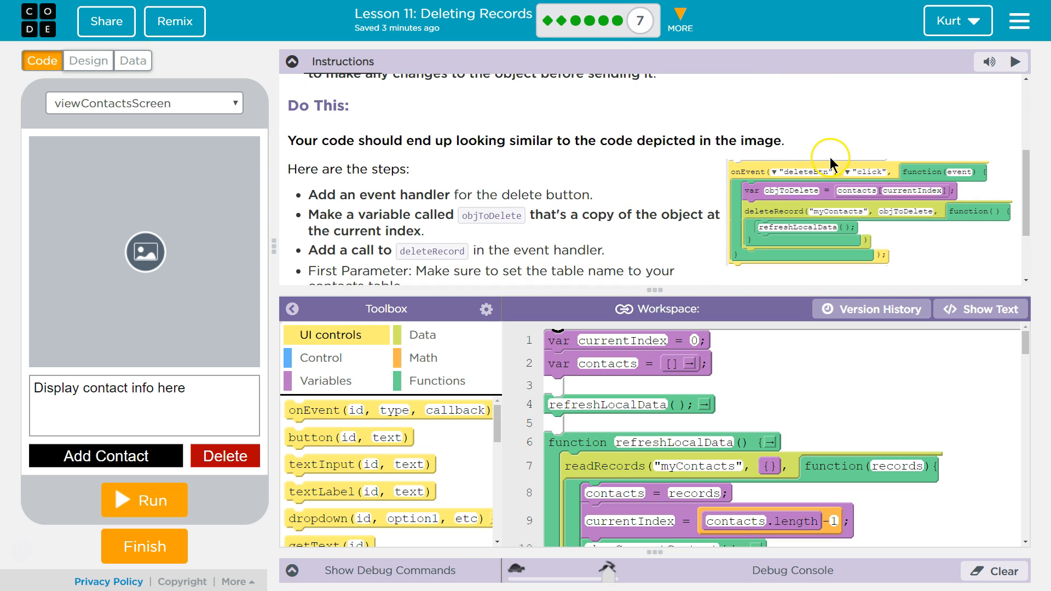
scroll(down, 3)
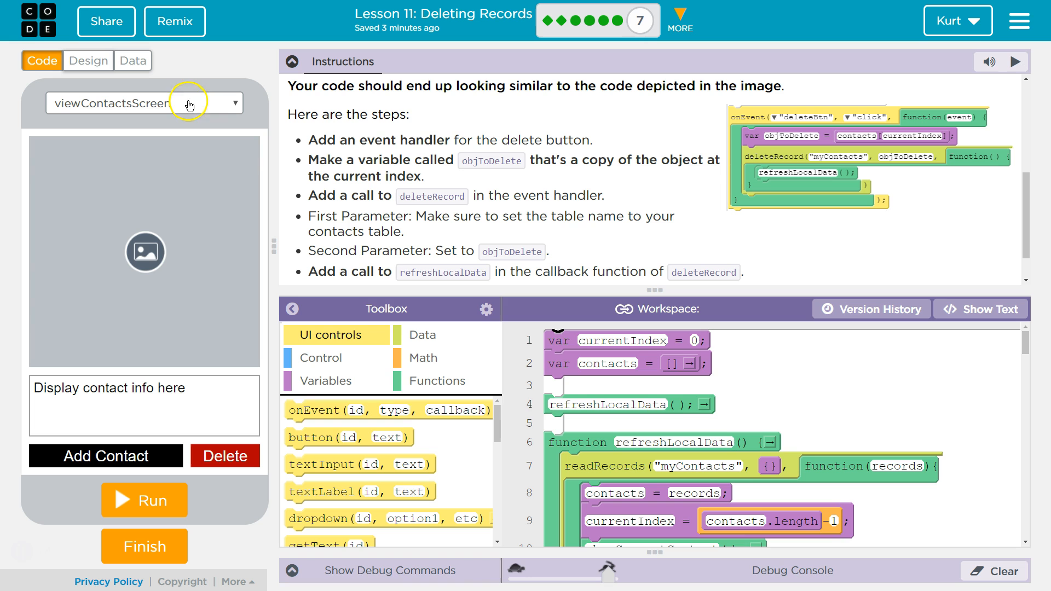
mouse_move(423, 393)
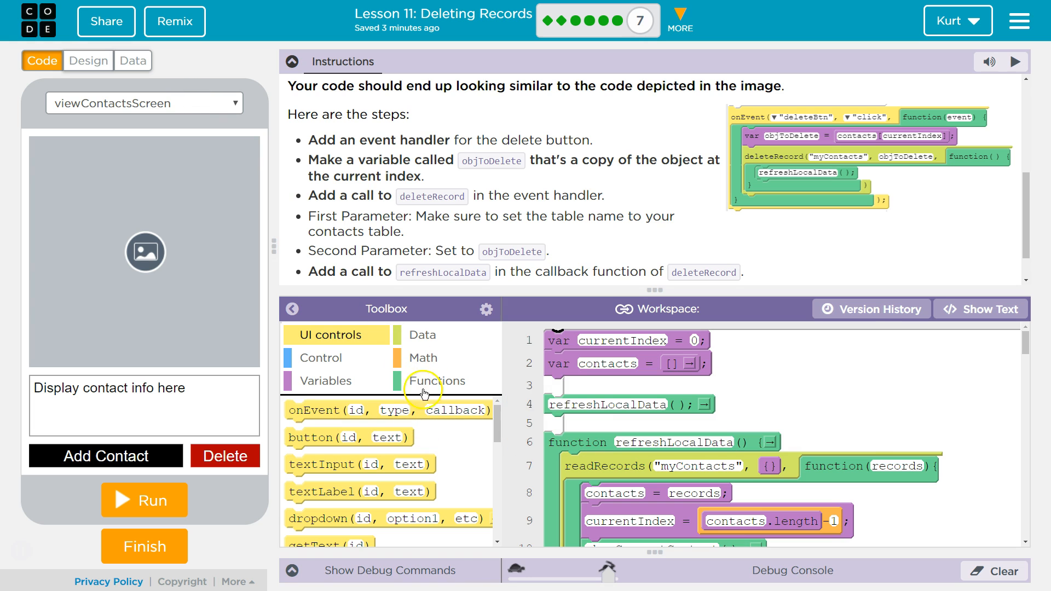
Step: Add an onEvent handler for "deleteBtn" after line 76, keeping "click" as the event
scroll(down, 3)
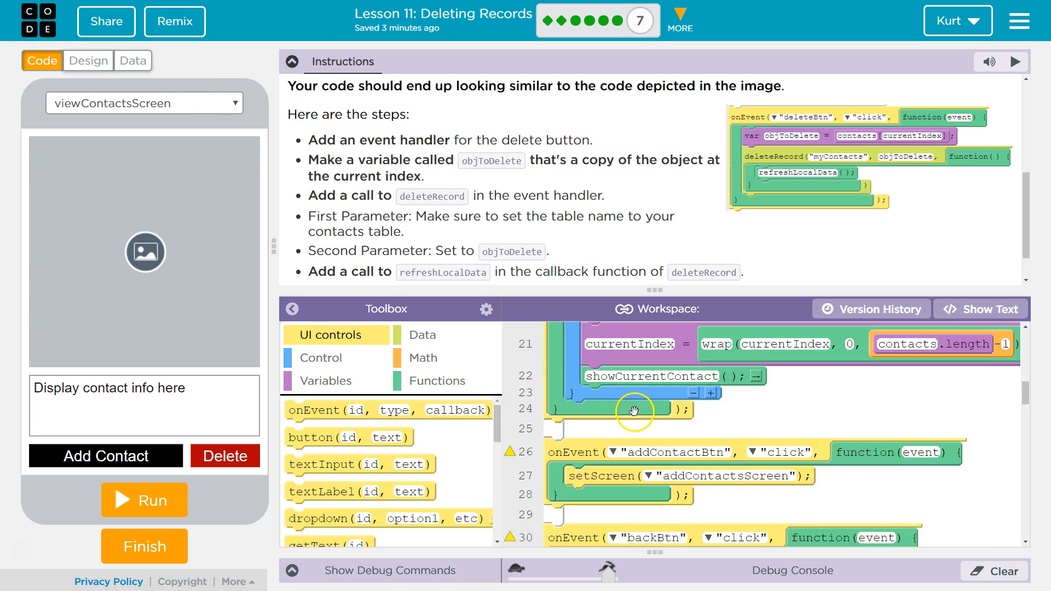
scroll(down, 3)
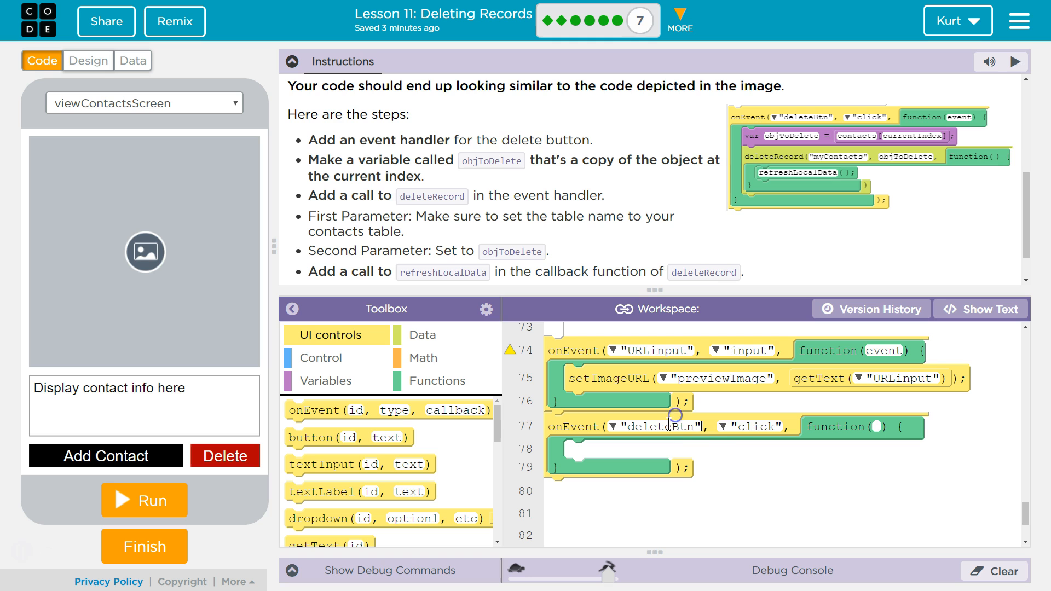
click(747, 427)
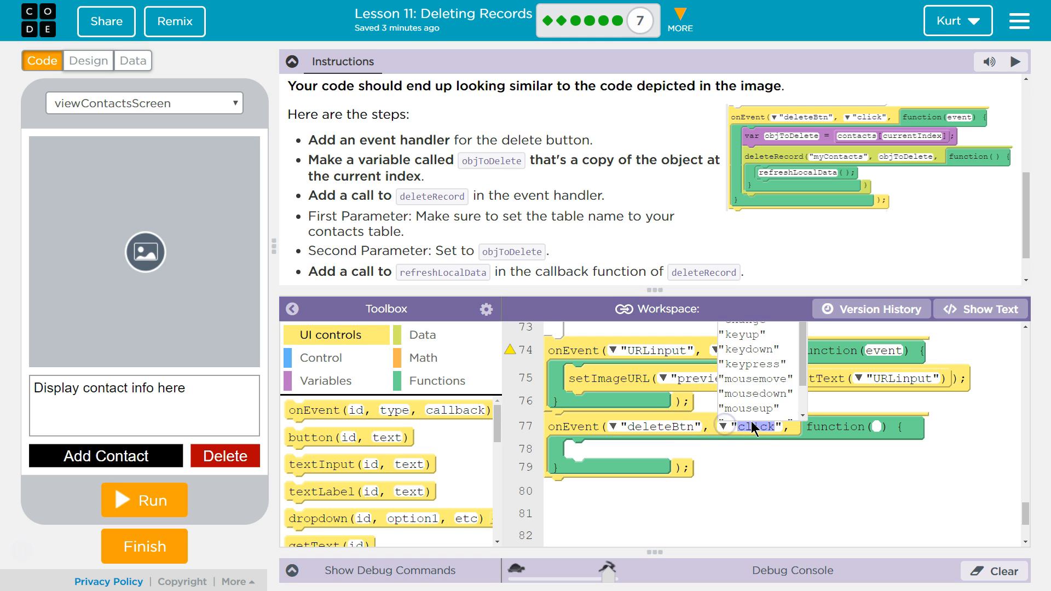
click(755, 427)
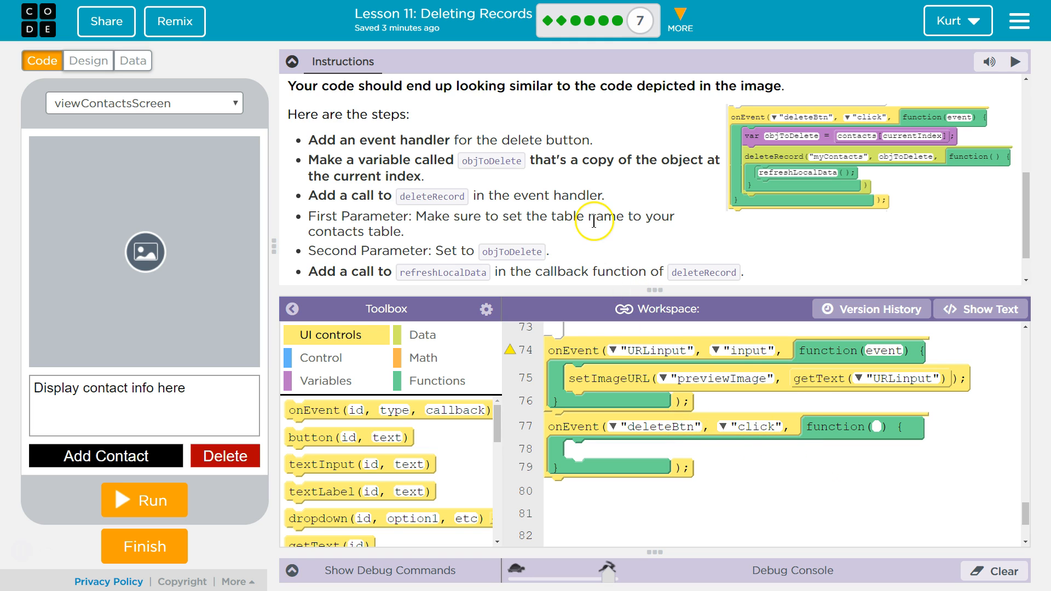
mouse_move(609, 216)
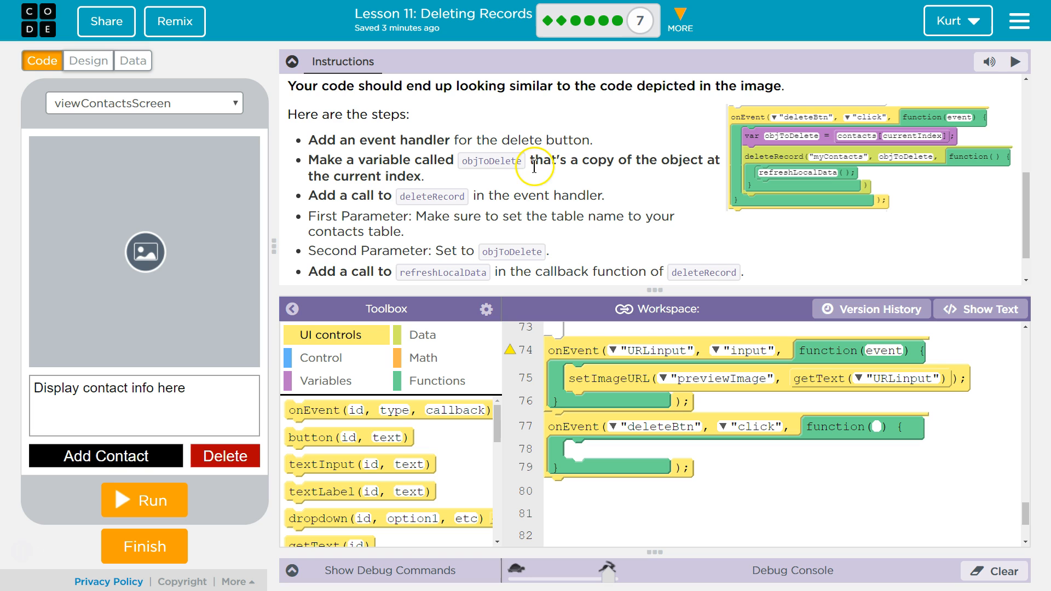
mouse_move(555, 161)
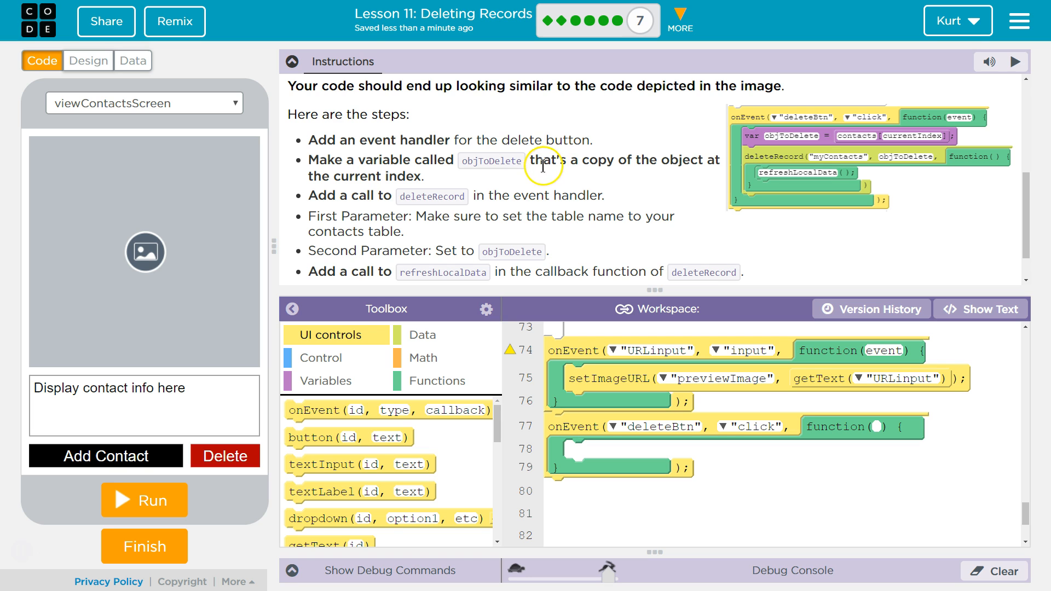
mouse_move(440, 502)
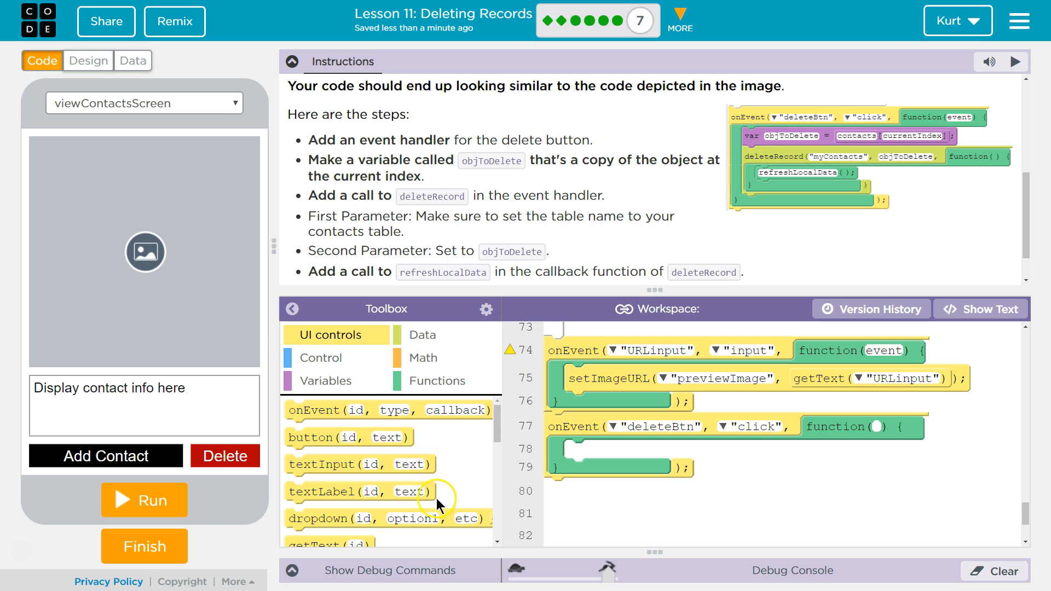
Step: Add a var block named objToDelete, assigned to contacts, inside the deleteBtn handler
click(324, 381)
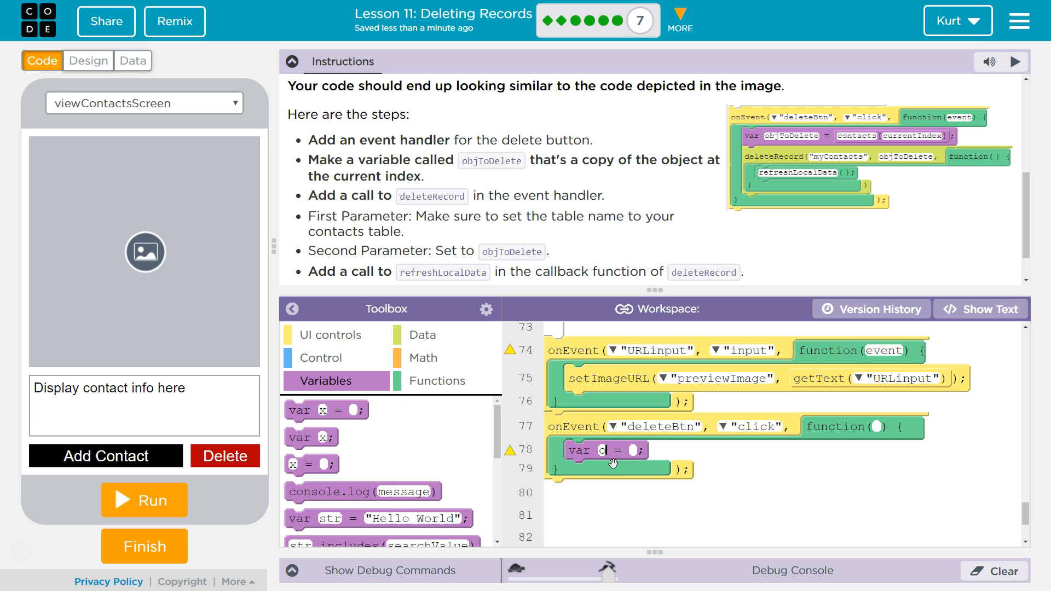
text(objTo)
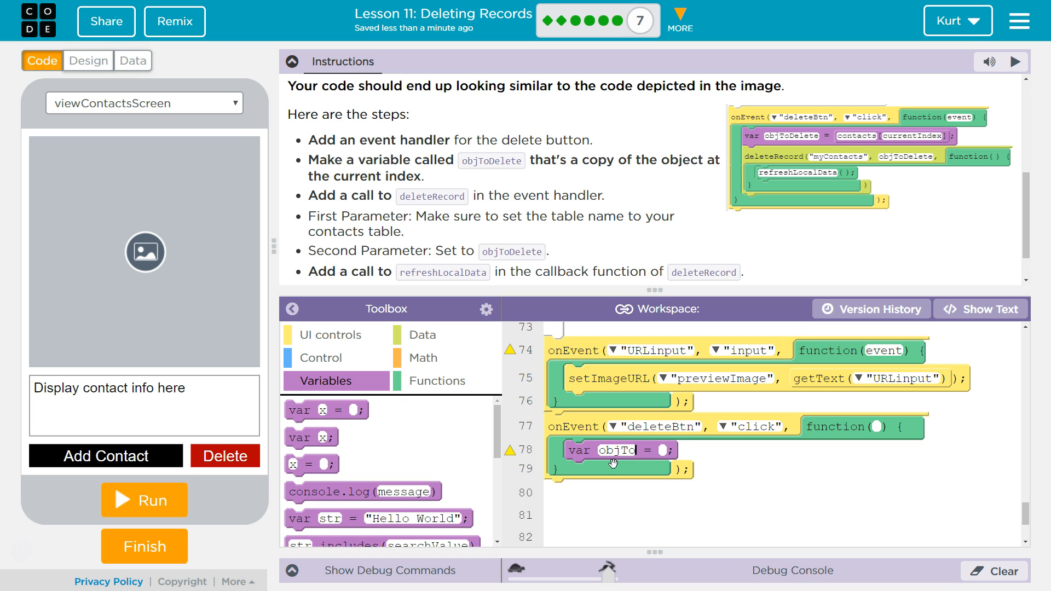
text(Delete)
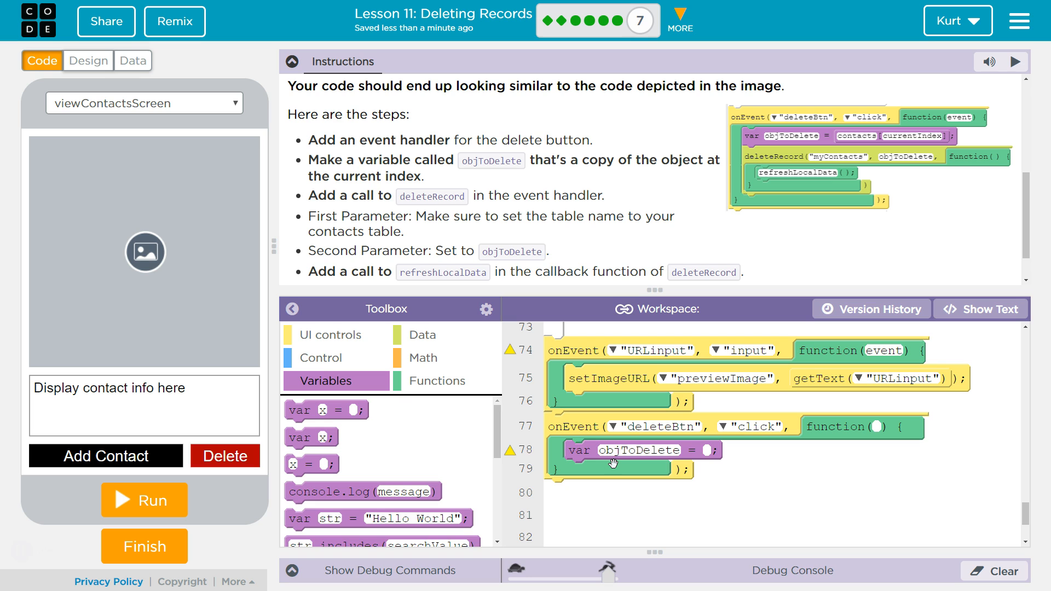
text(contacts)
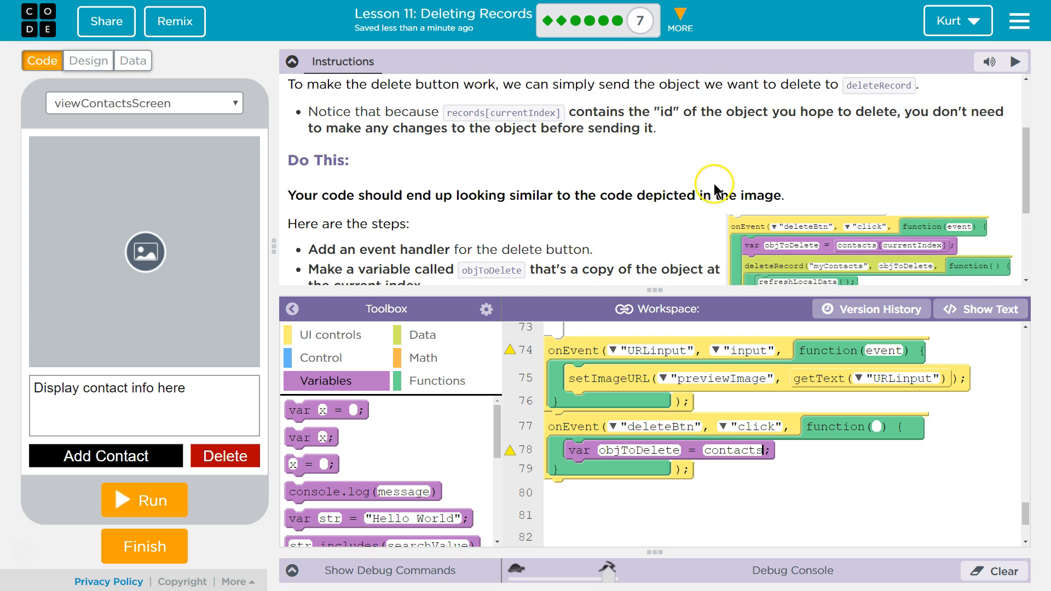
mouse_move(752, 400)
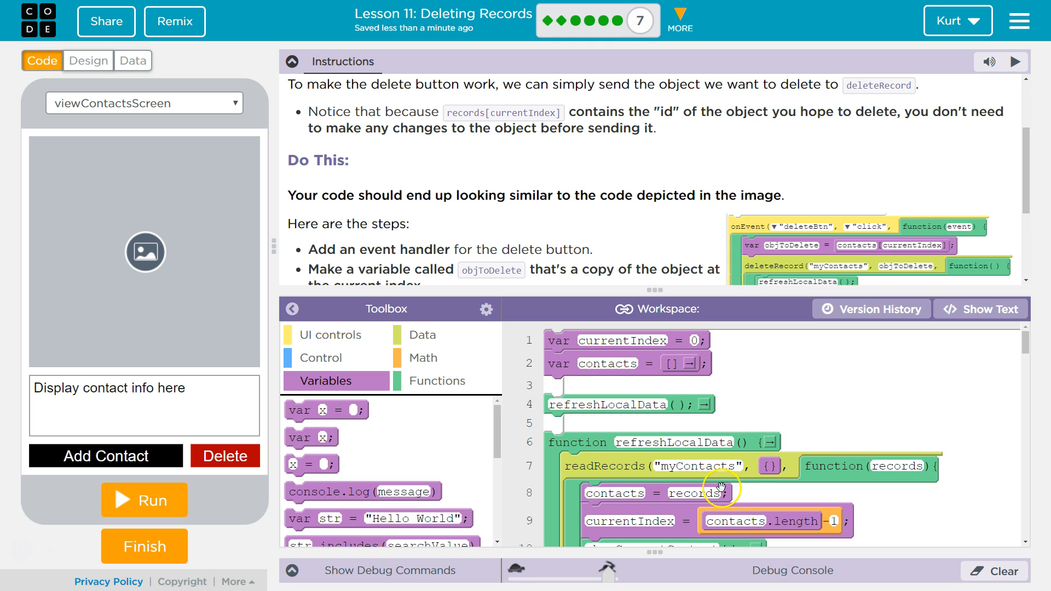
mouse_move(751, 476)
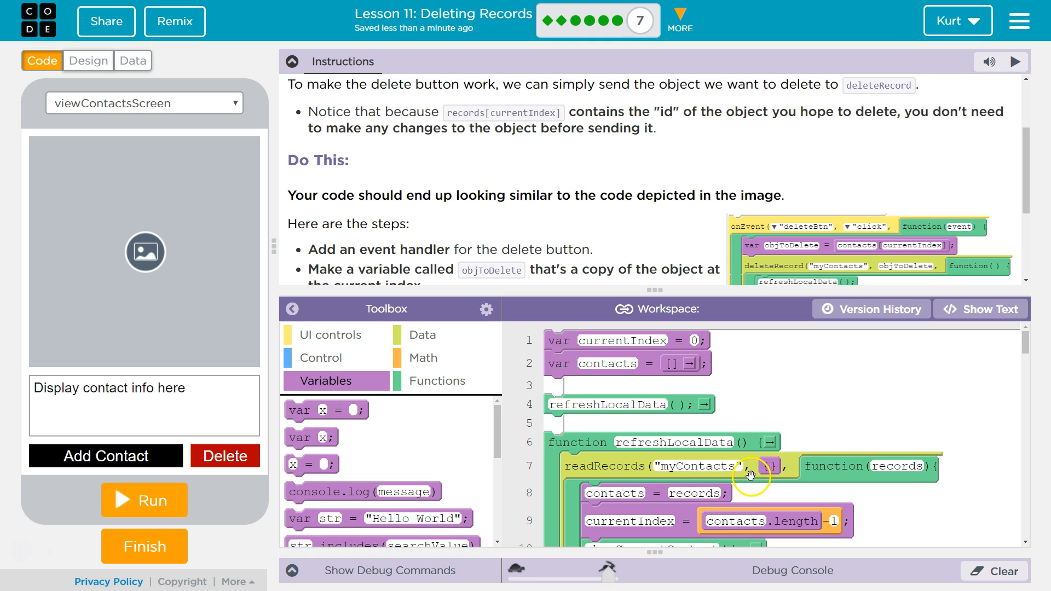
mouse_move(767, 466)
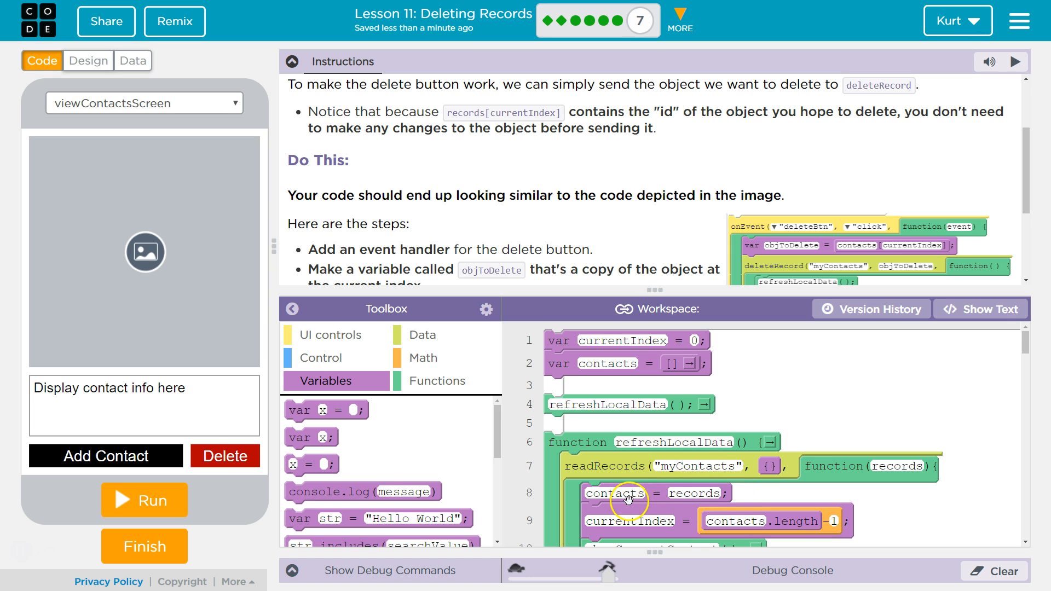
scroll(down, 3)
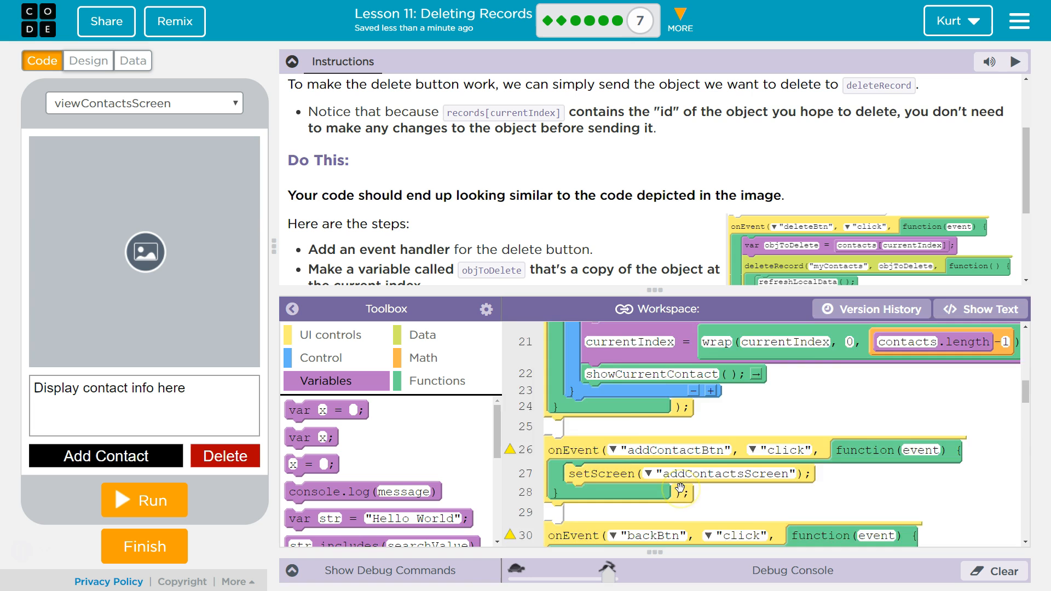
scroll(down, 3)
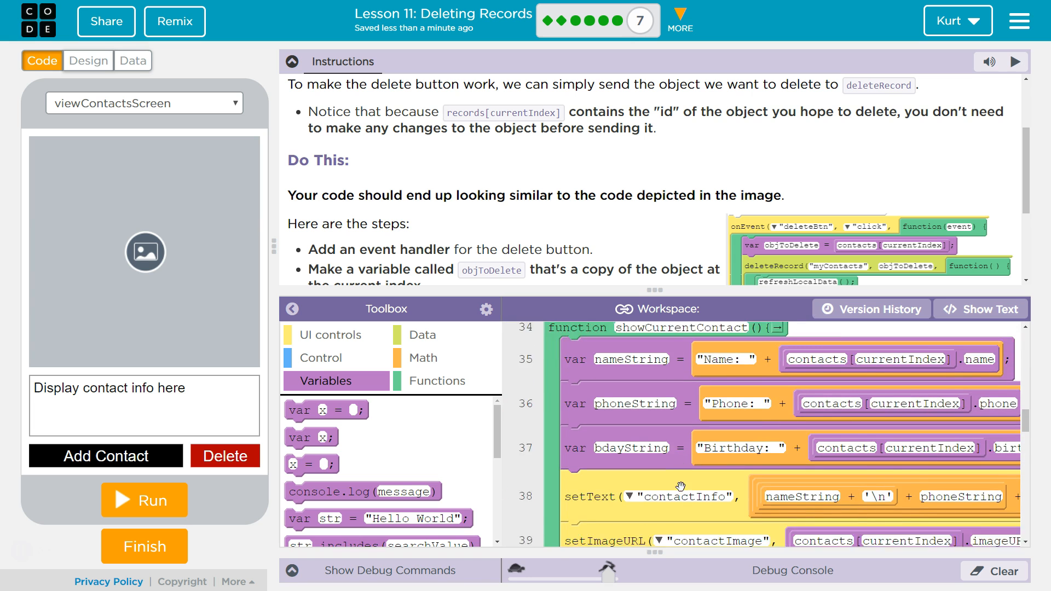
scroll(down, 3)
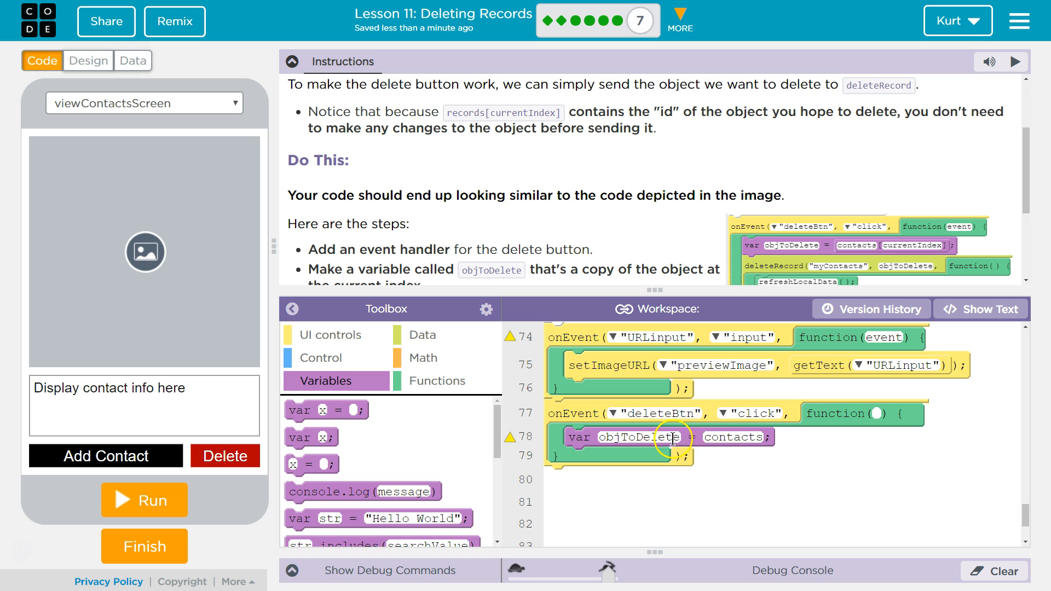
Step: Change the objToDelete assignment on line 78 to contacts[currentIndex]
double_click(731, 437)
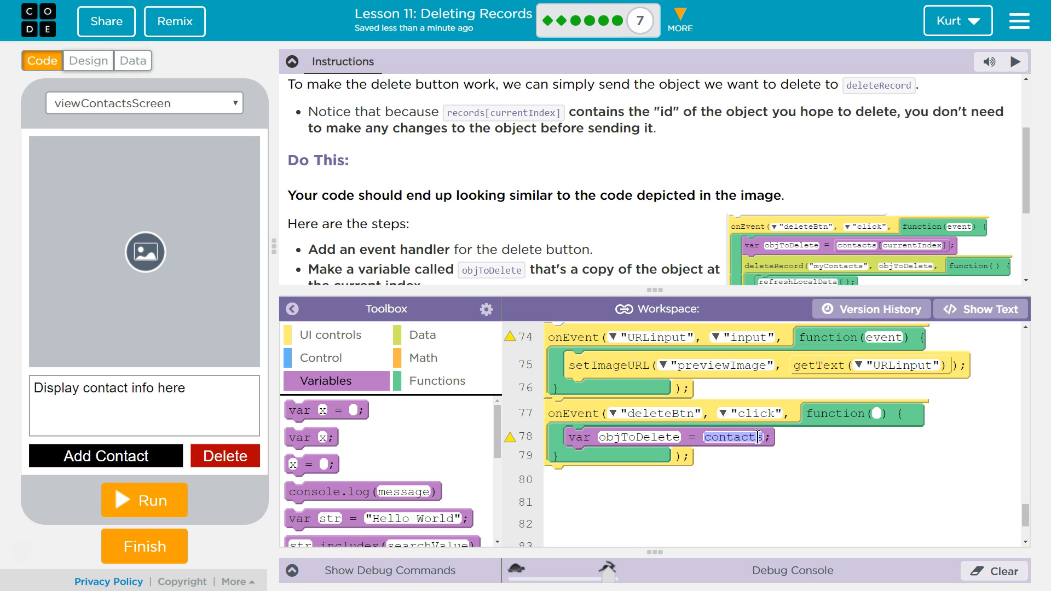
text([)
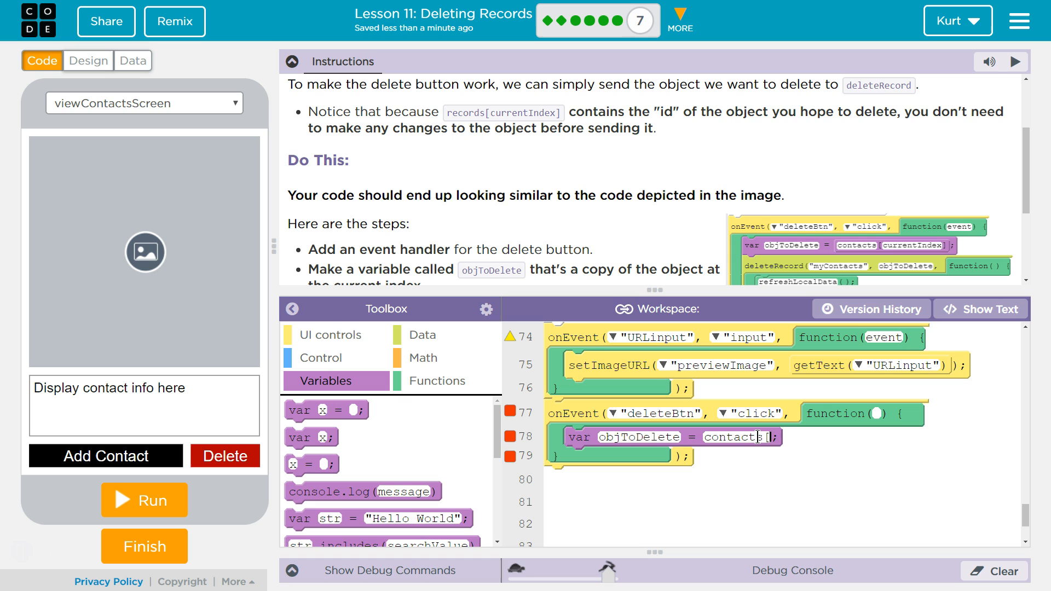
text(currentIndex)
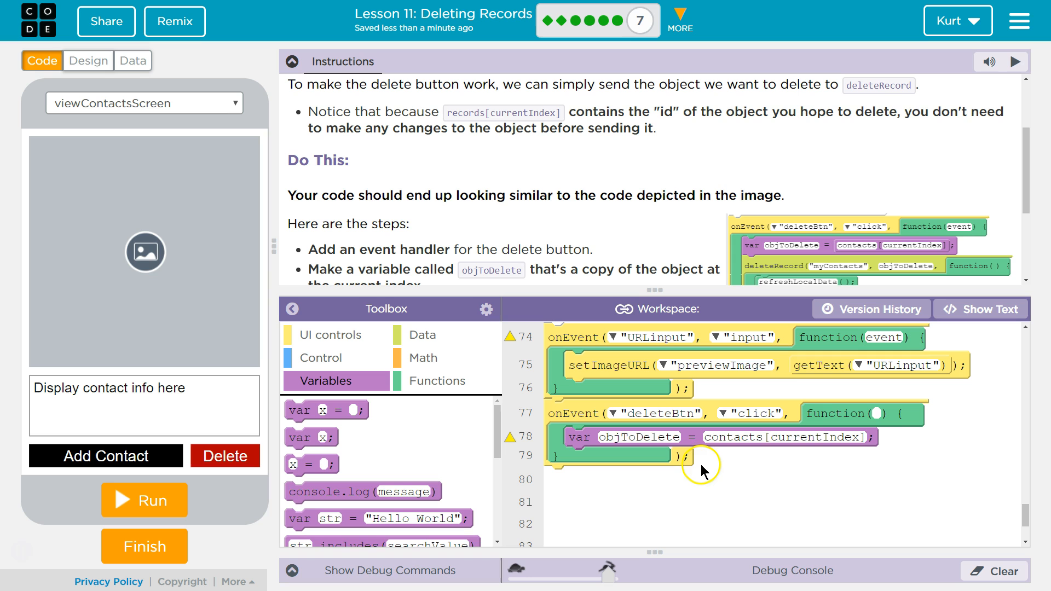
mouse_move(678, 435)
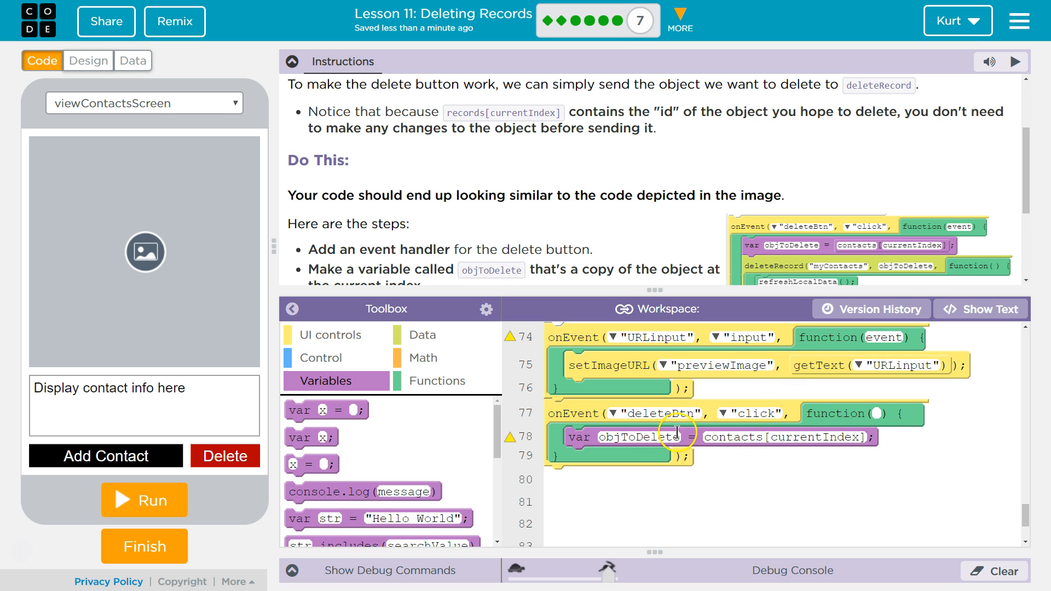
mouse_move(701, 252)
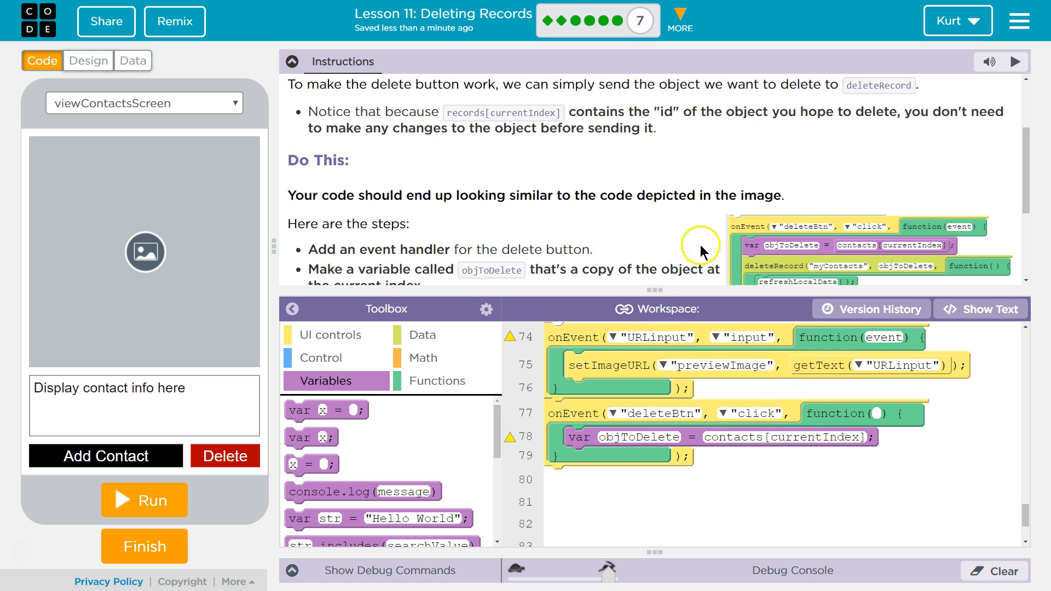
mouse_move(467, 266)
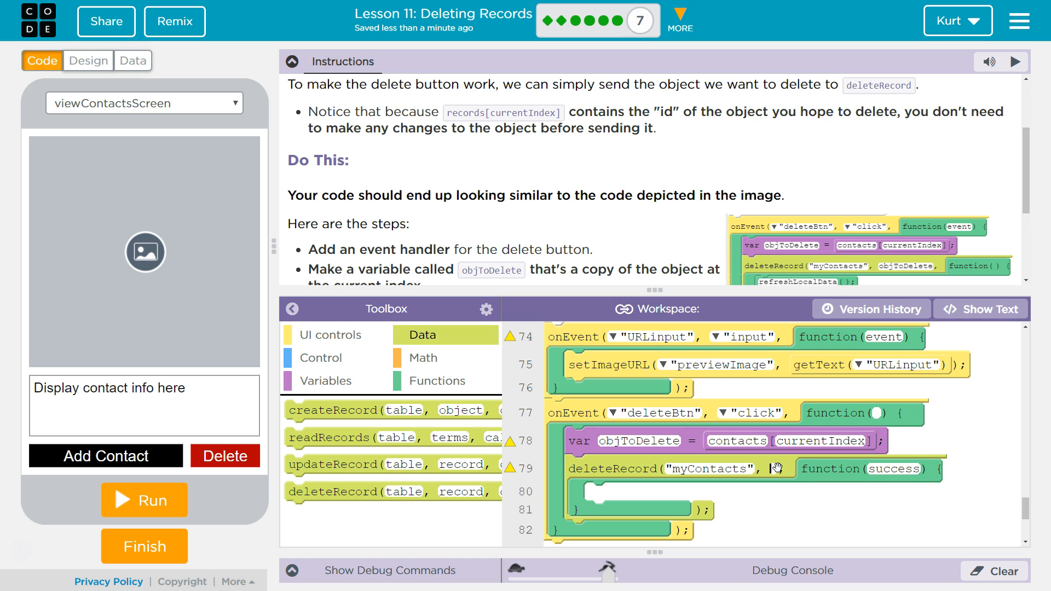
Step: Set the deleteRecord call to table "myContacts" with record objToDelete
text(objToDelete)
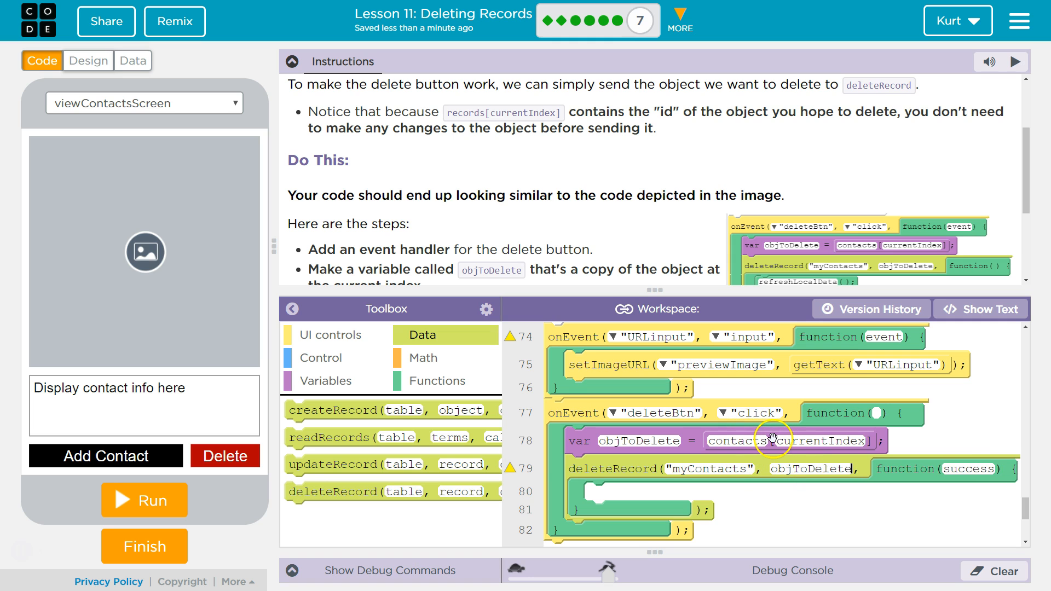
mouse_move(917, 499)
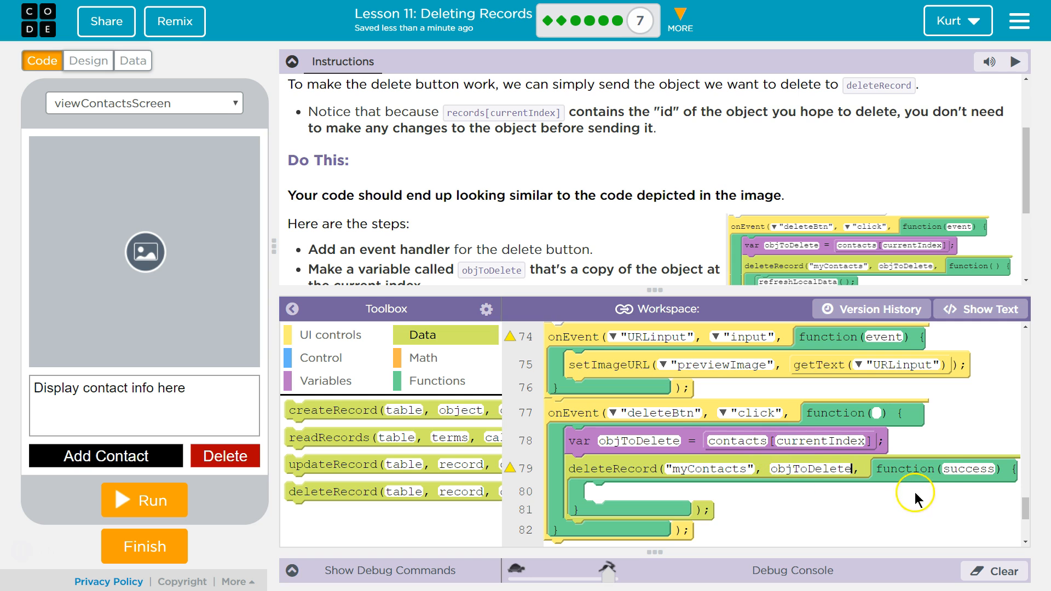
Step: Remove the success parameter from the deleteRecord callback
scroll(down, 3)
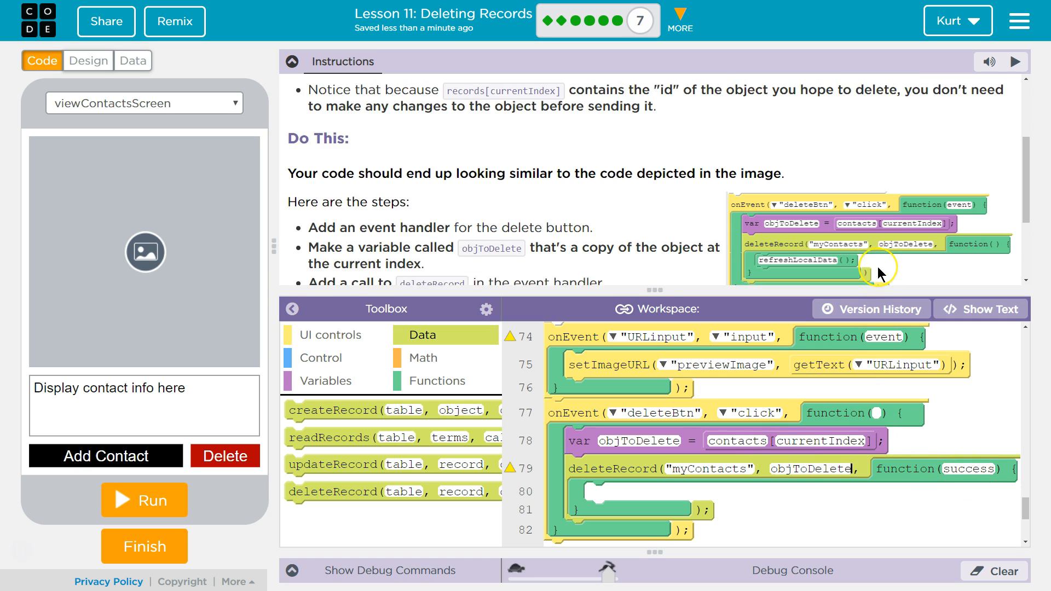
scroll(down, 3)
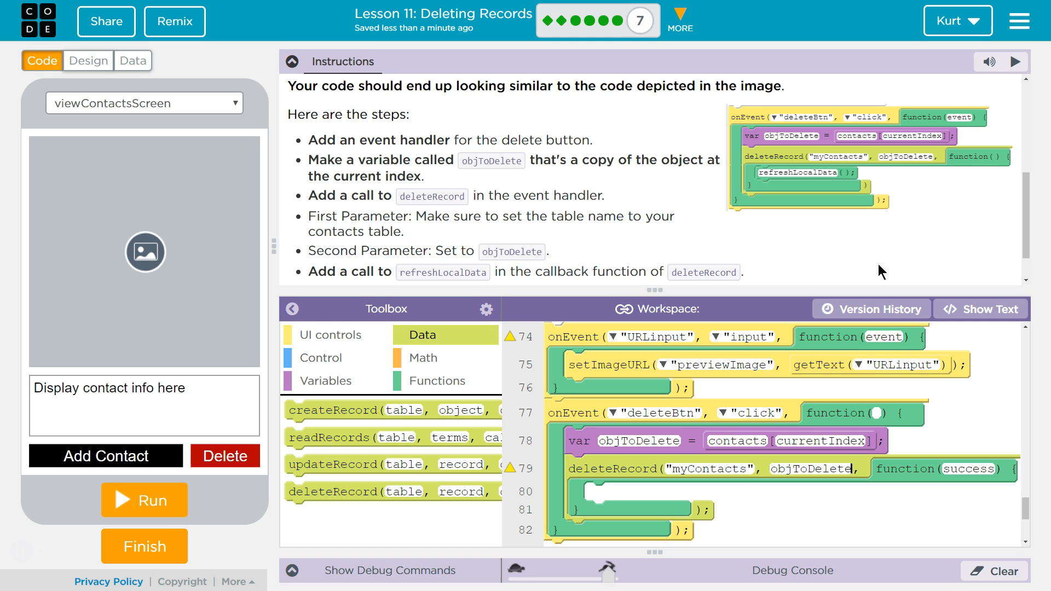
scroll(down, 3)
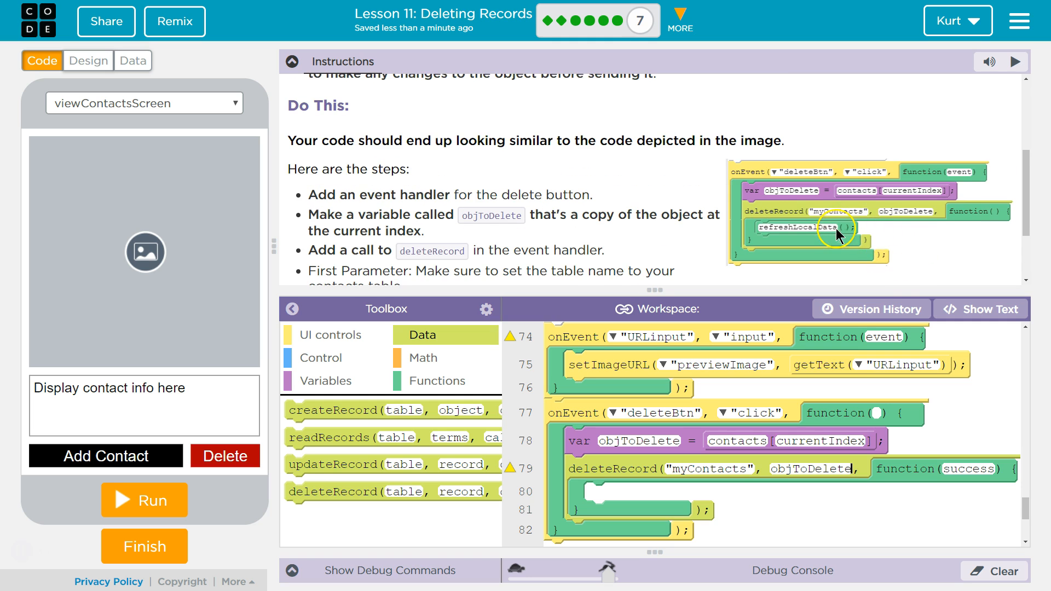
double_click(970, 469)
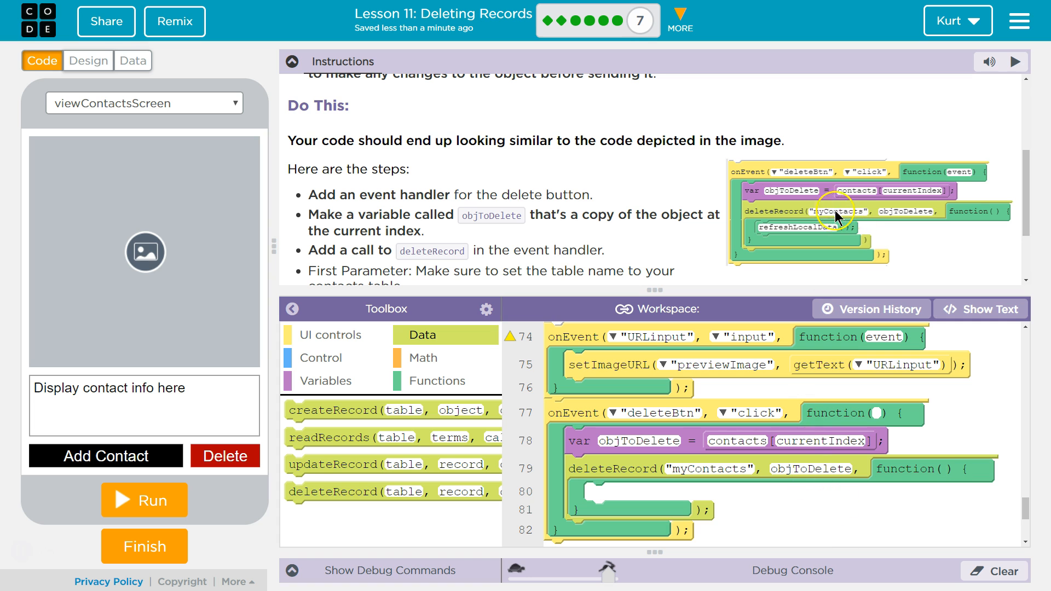
mouse_move(426, 388)
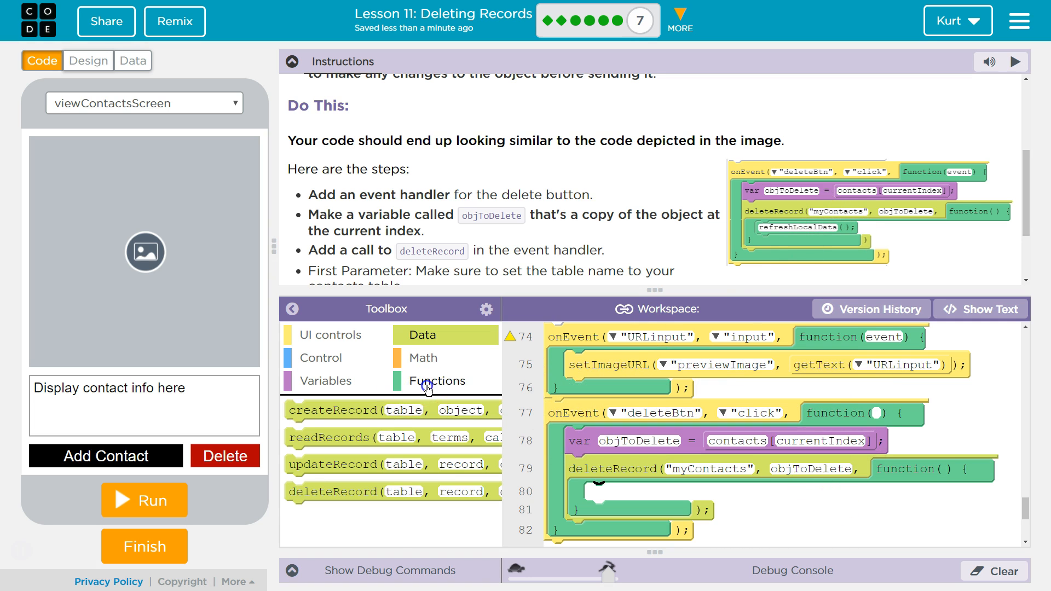
Step: Place a refreshLocalData() function call inside the deleteRecord callback
click(436, 381)
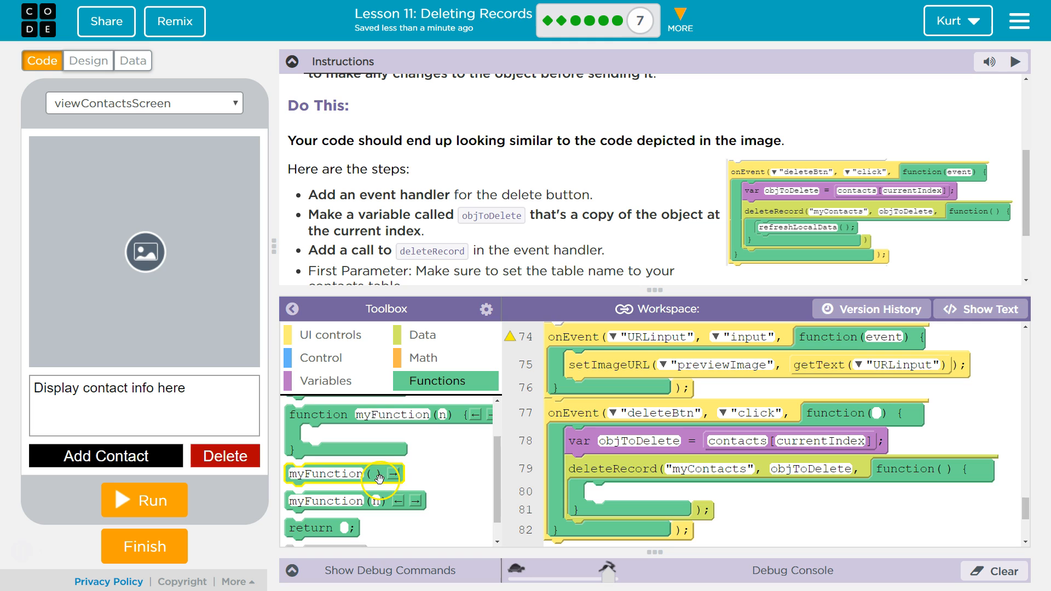
drag(326, 474, 625, 493)
text(refreshLocalData)
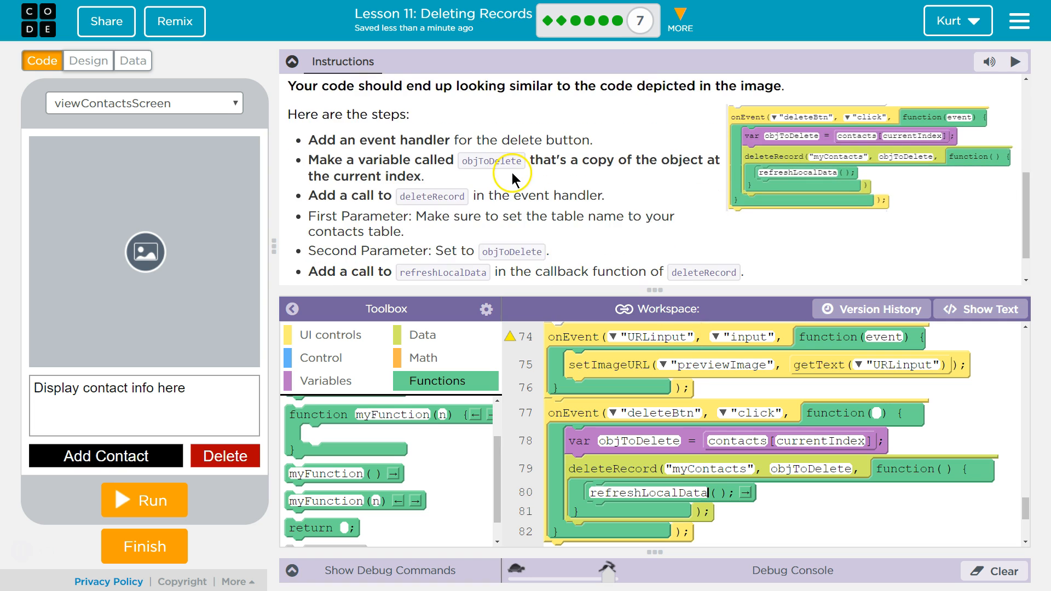
scroll(down, 3)
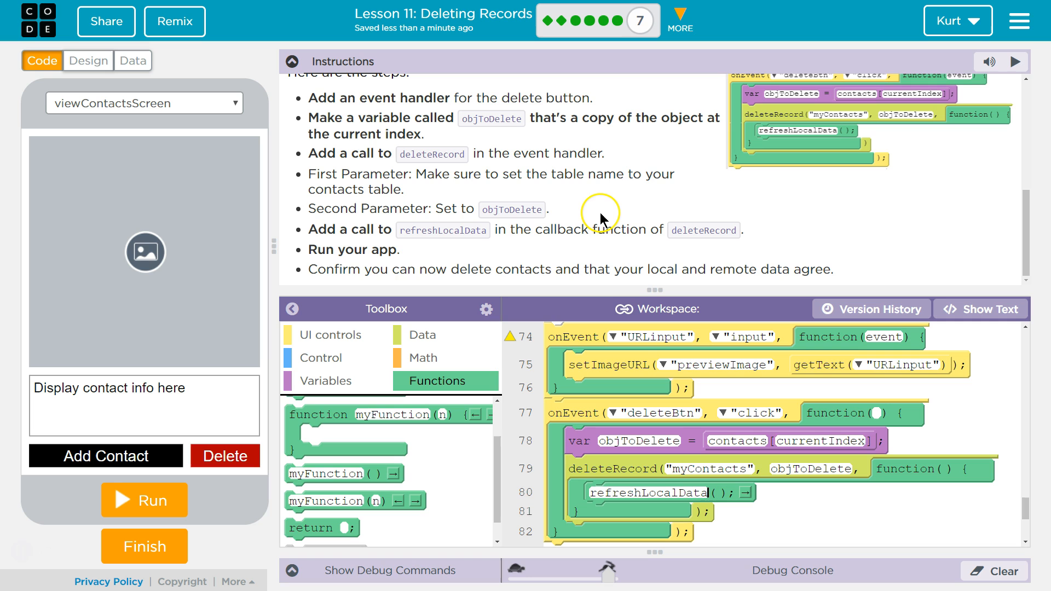
mouse_move(372, 448)
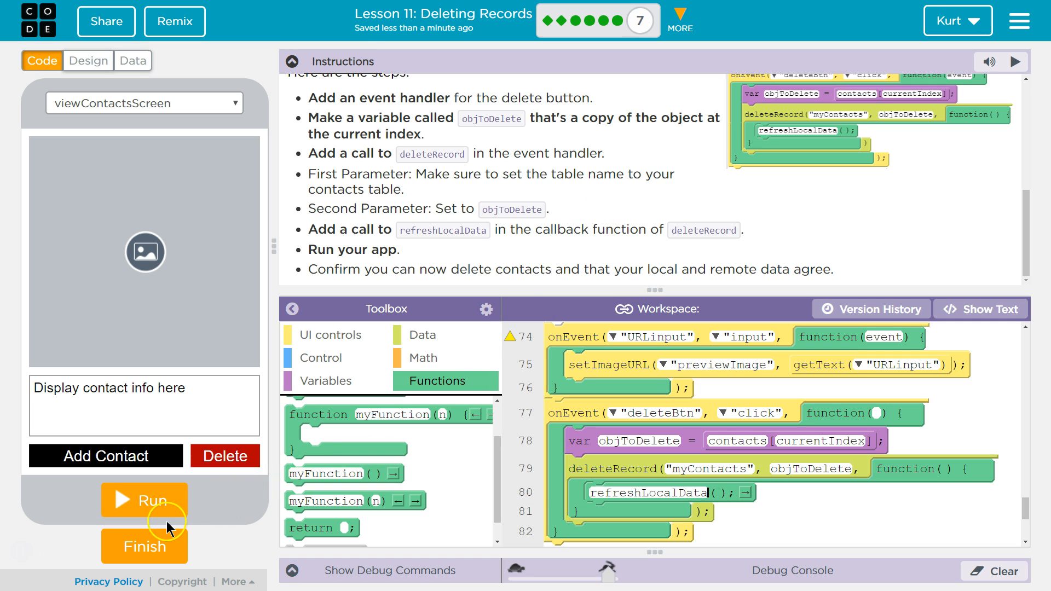
Step: Run the app, delete the Bob contact, and open the myContacts data table
click(132, 60)
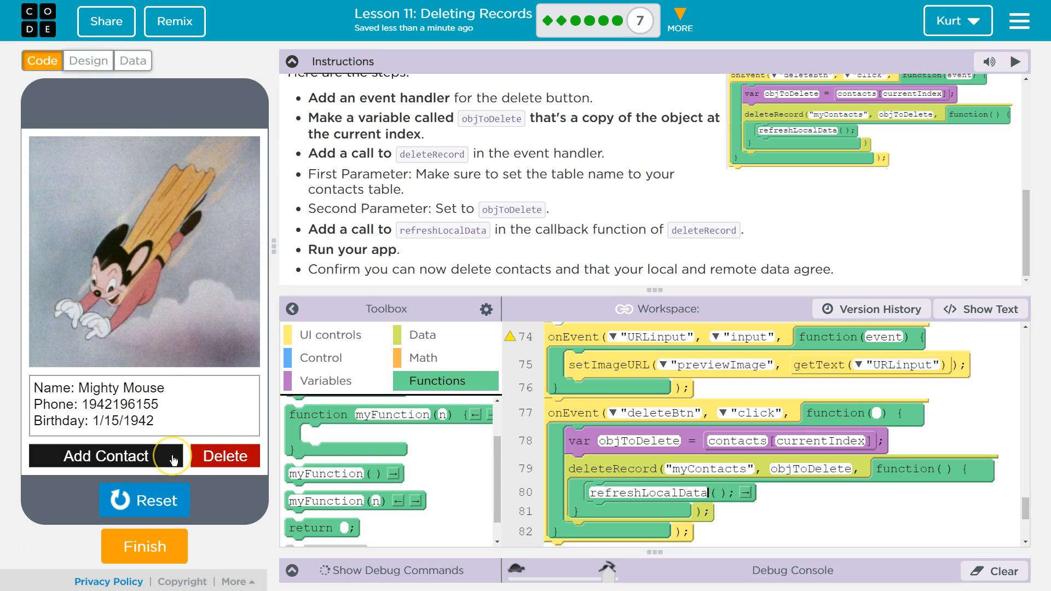
click(225, 456)
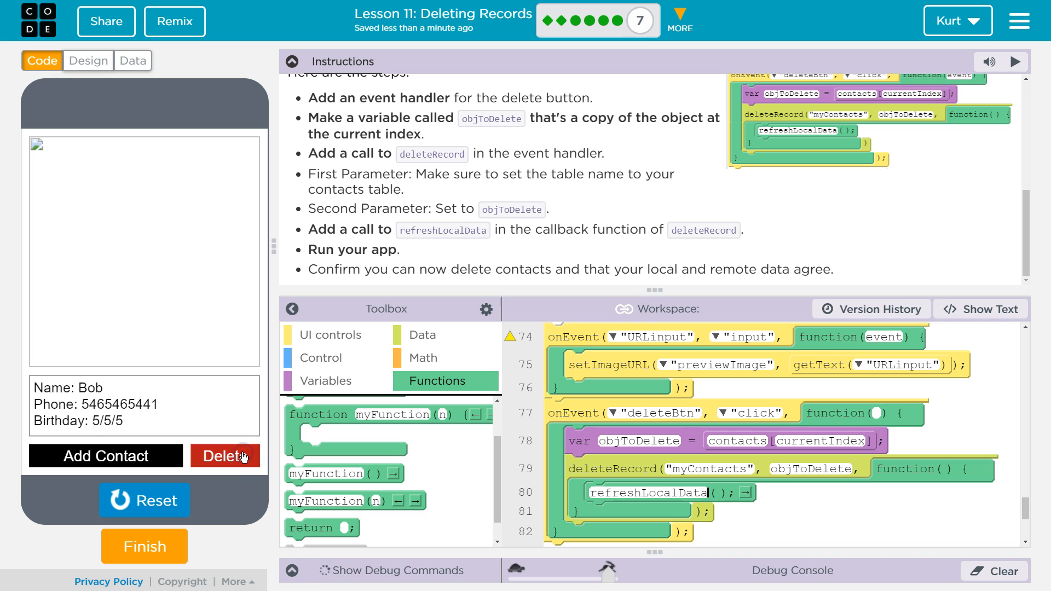
click(225, 457)
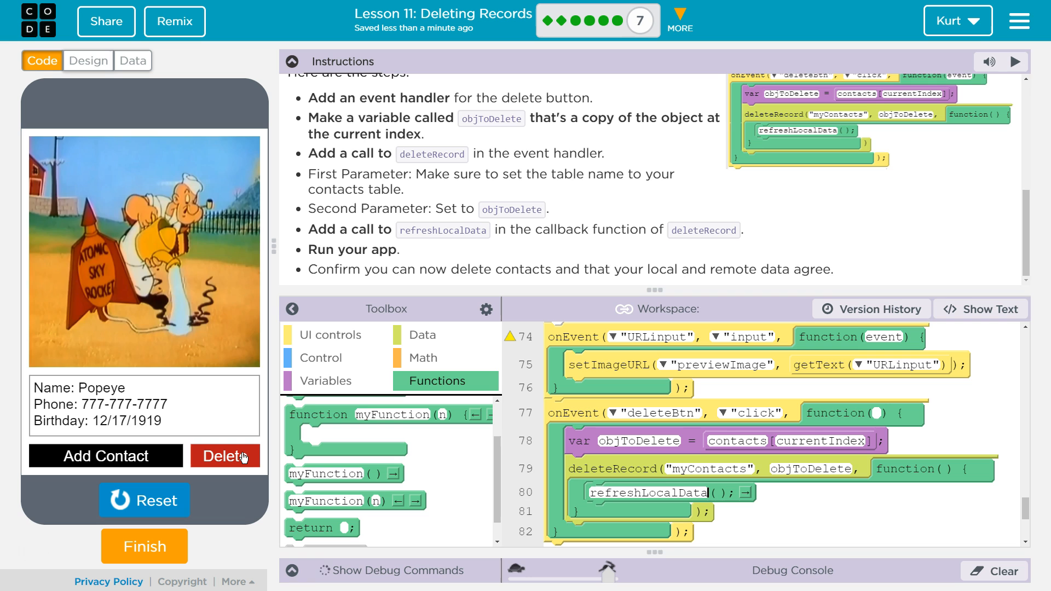
click(225, 456)
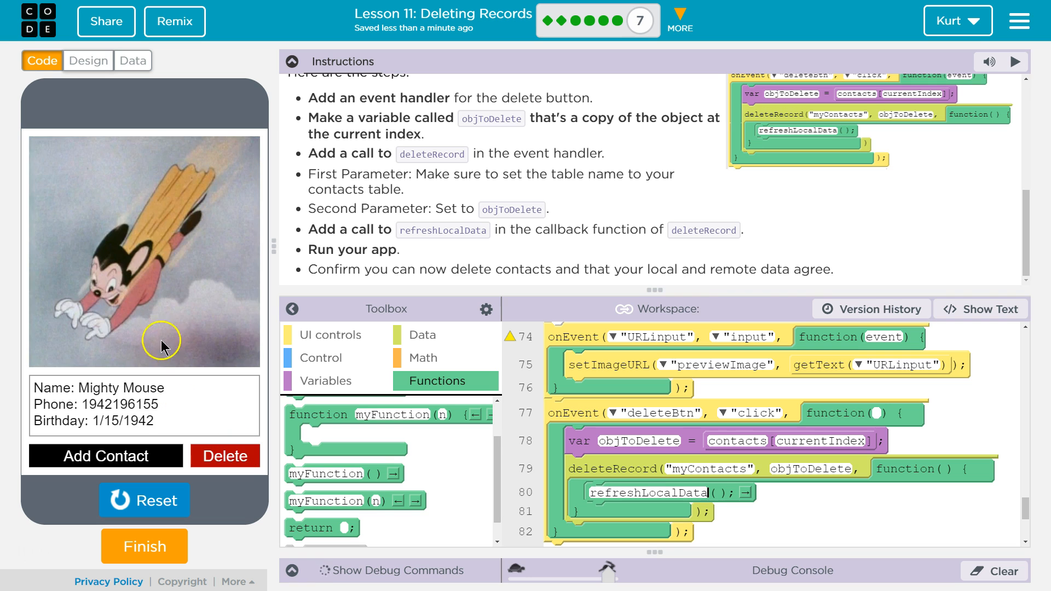
click(131, 60)
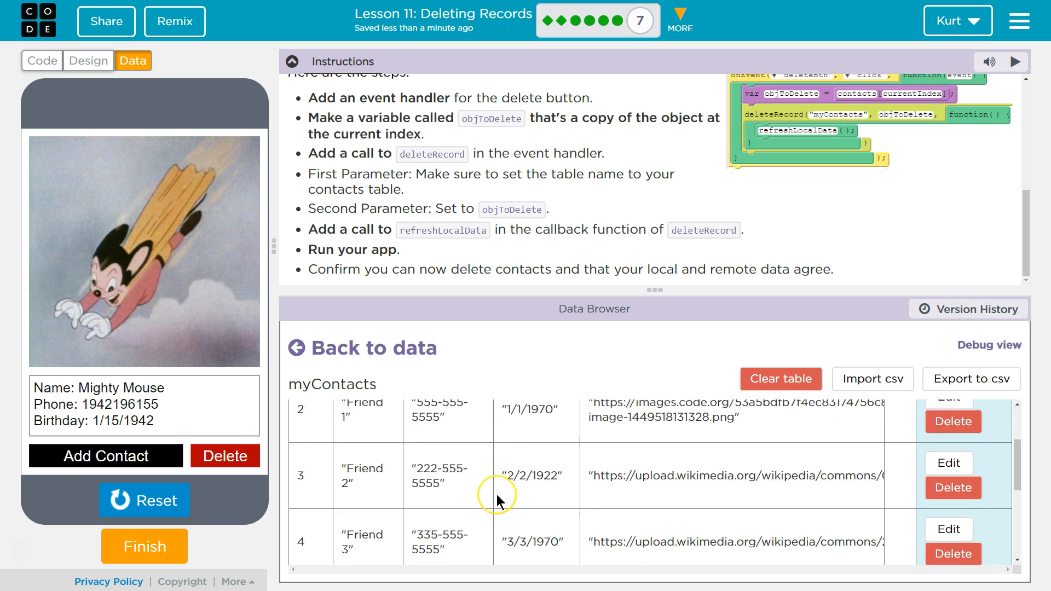
Step: Check myContacts, browse remaining contacts like Popeye and Friend 2, and return to code
scroll(down, 3)
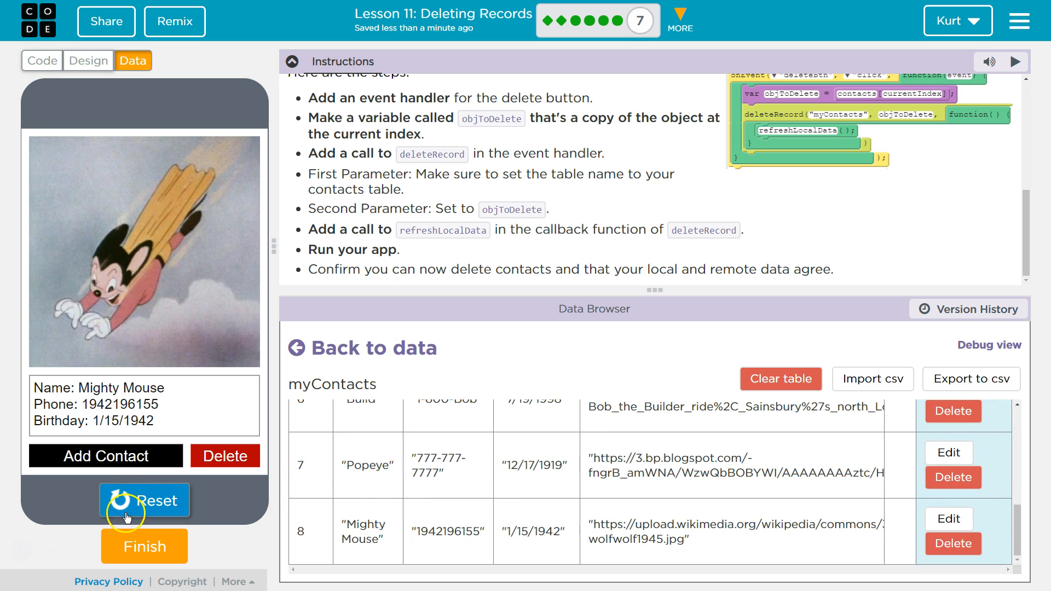
click(144, 500)
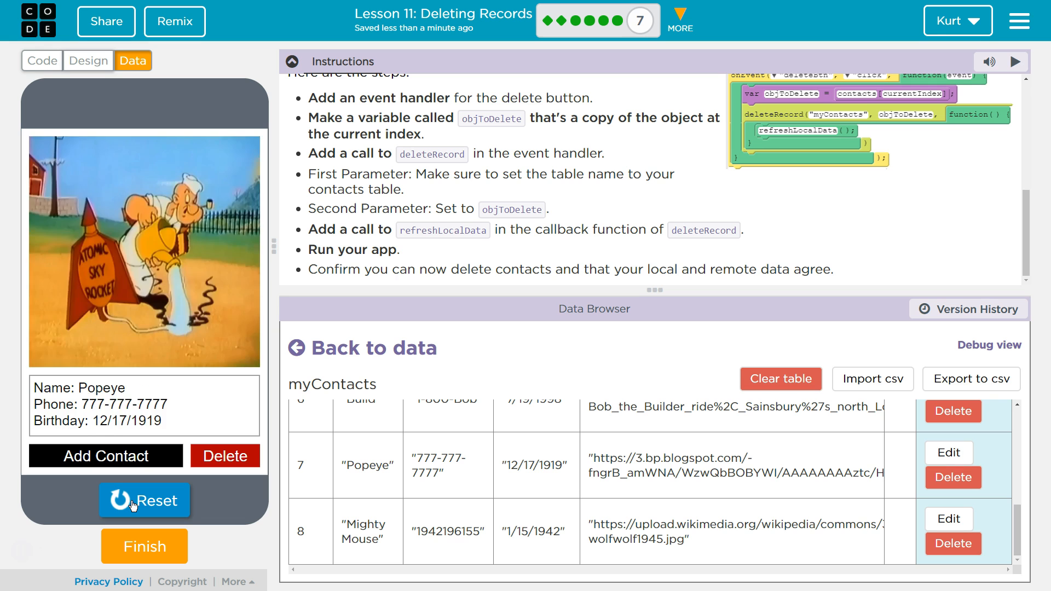
click(144, 500)
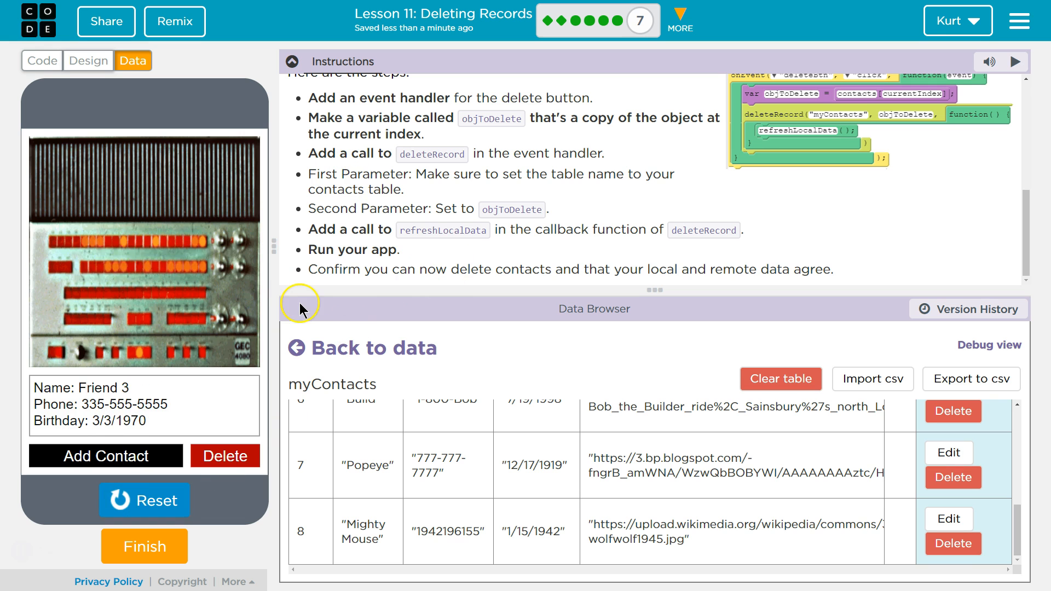
click(41, 61)
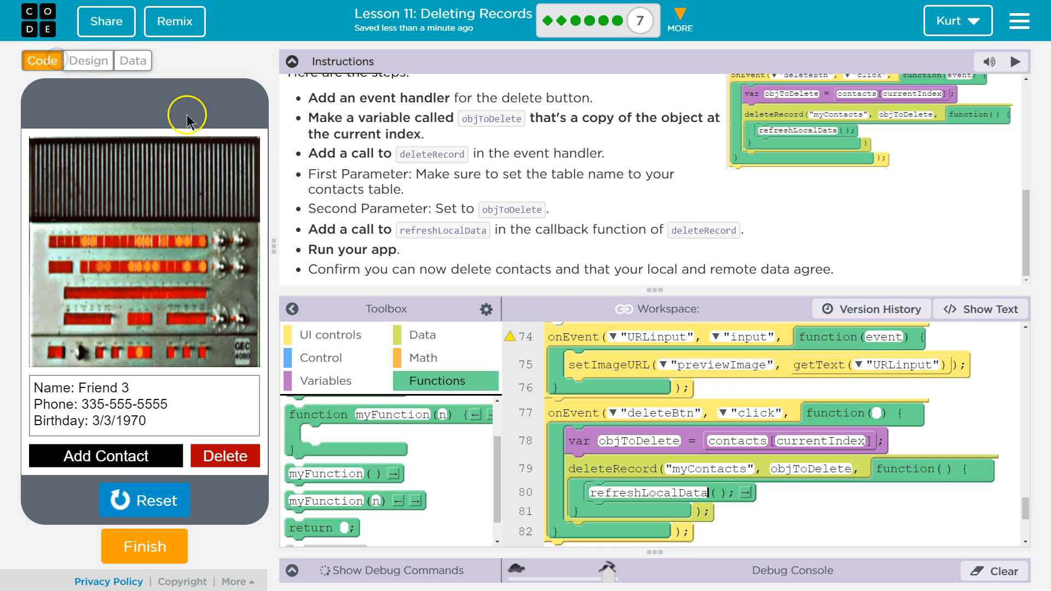
mouse_move(322, 368)
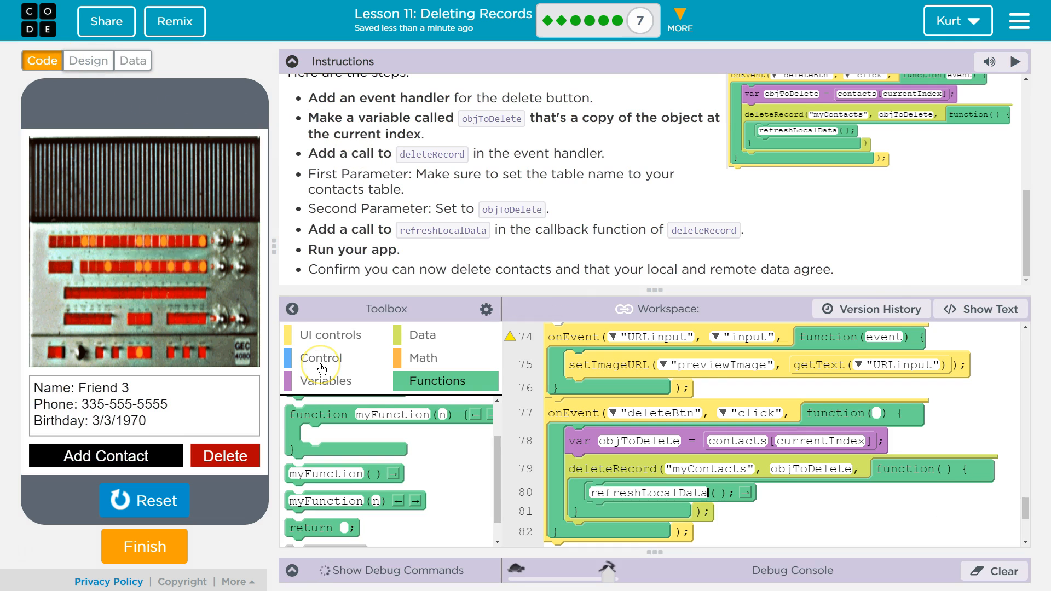
click(225, 456)
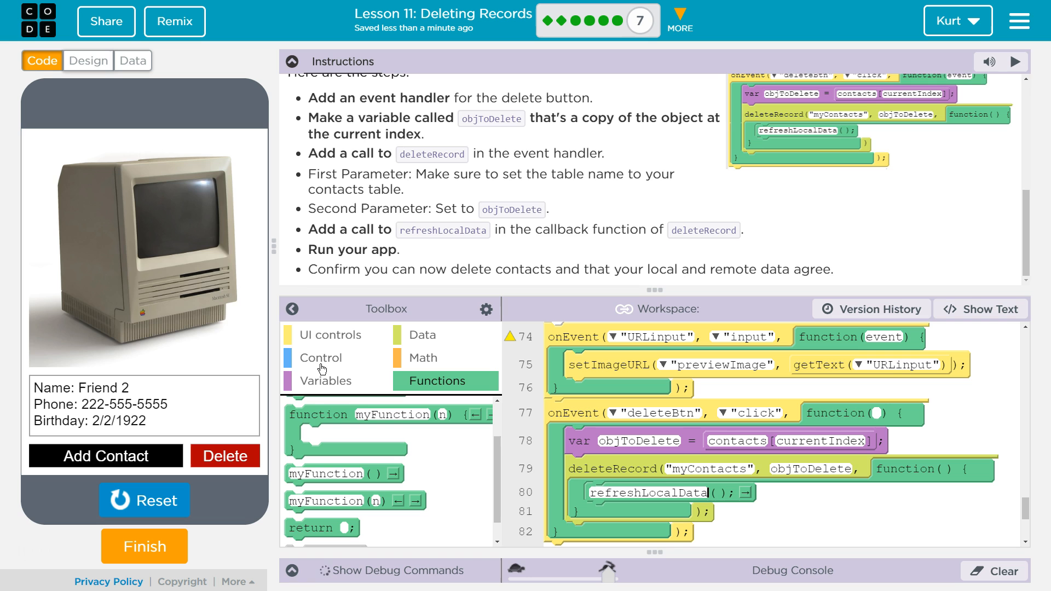